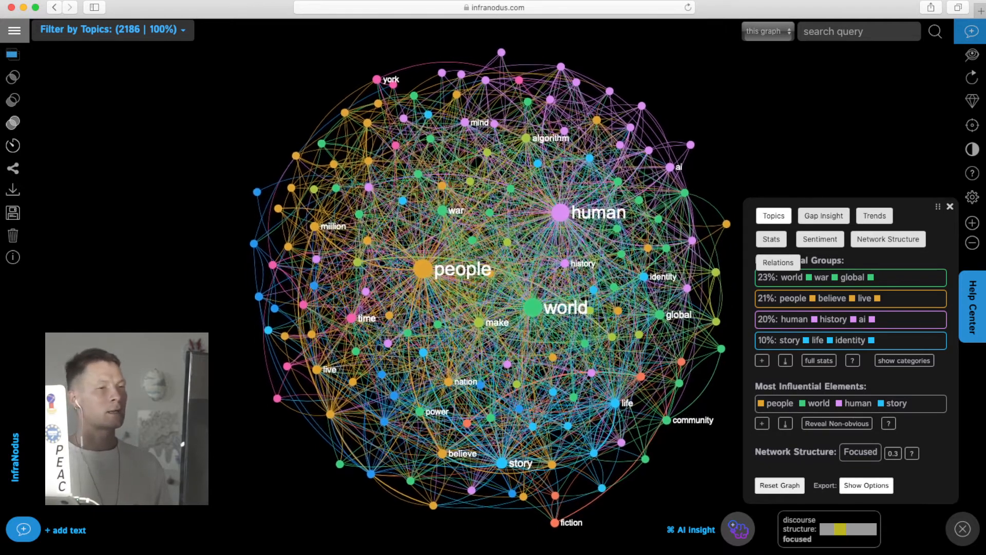
- Filter the graph to people and human, clear it, and toggle topic category labels on and off
{"action": "left_click", "coordinate": [557, 213]}
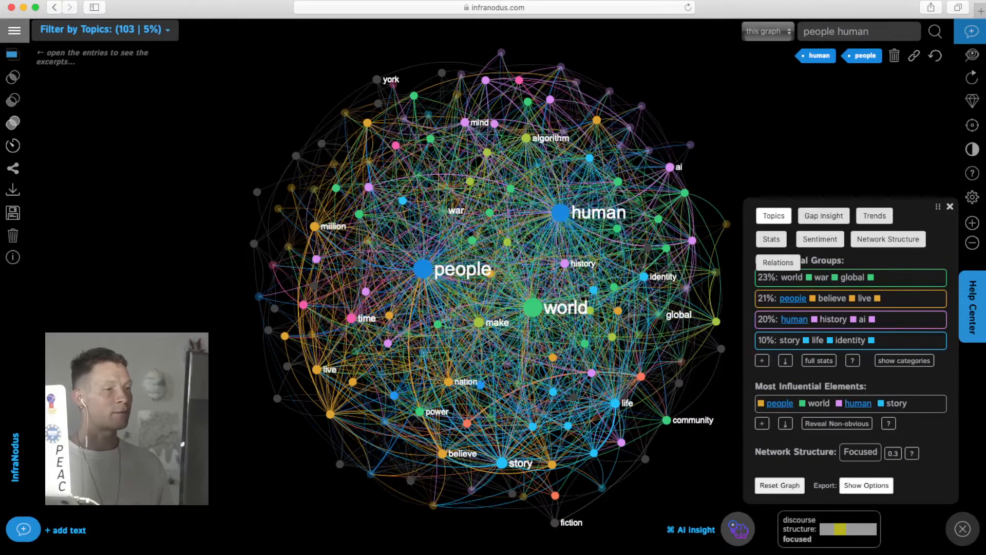
{"action": "left_click", "coordinate": [864, 56]}
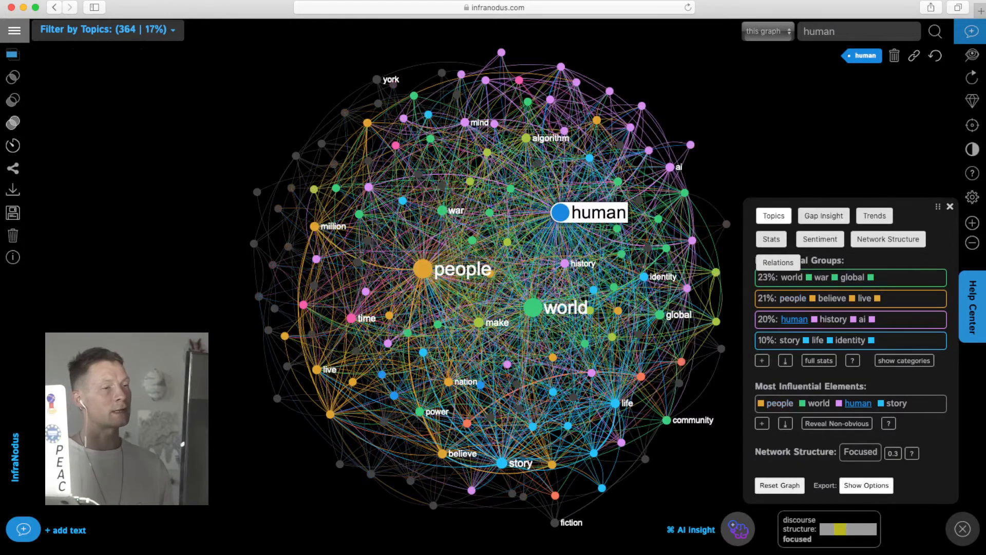
{"action": "left_click", "coordinate": [869, 56]}
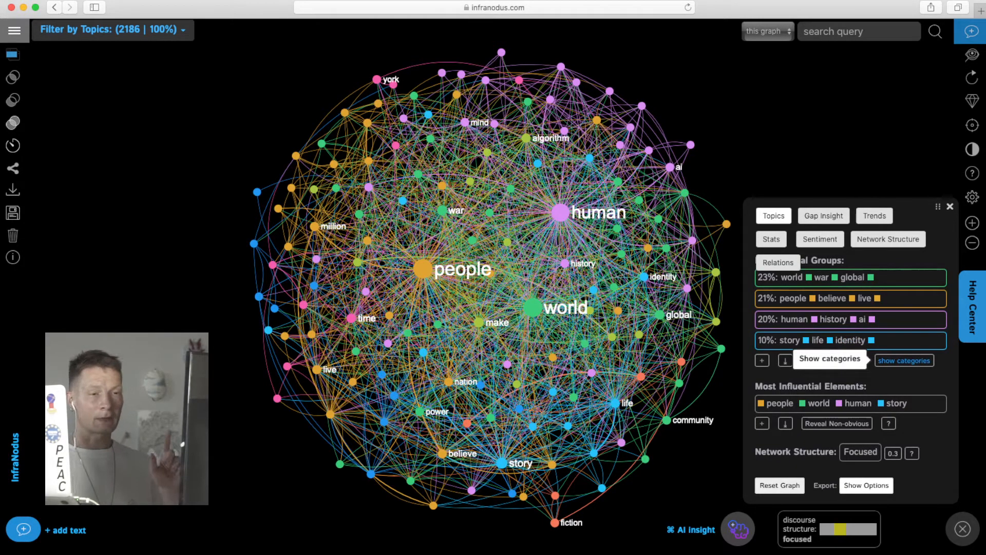
{"action": "left_click", "coordinate": [904, 360]}
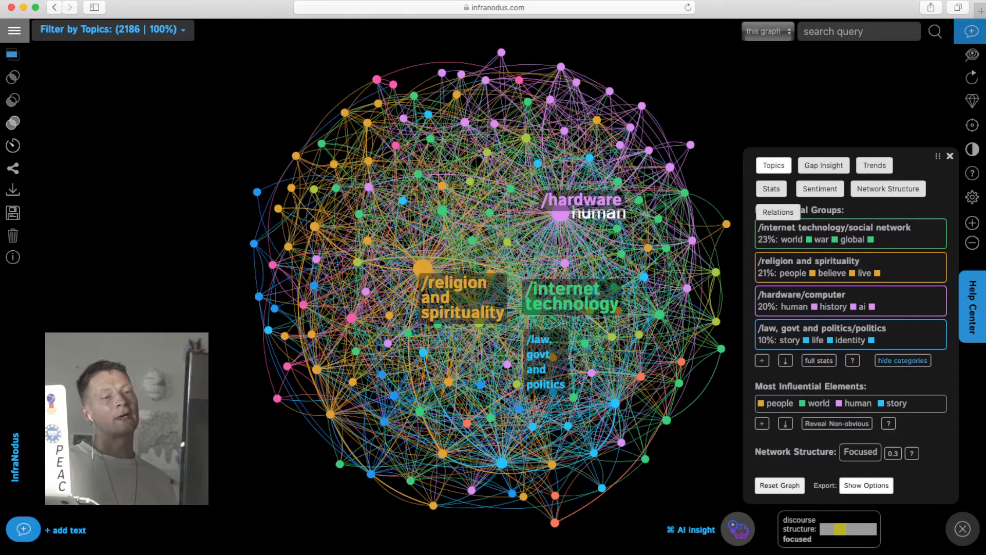
{"action": "left_click", "coordinate": [902, 359]}
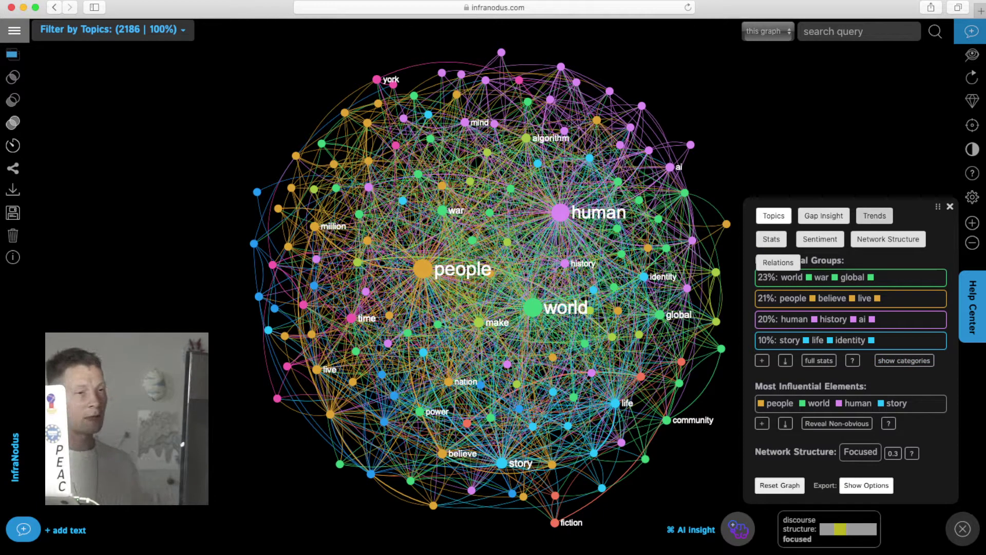
- Review the Trends, Stats, Sentiment and Network Structure insights, ending on the Relations list of top word pairs
{"action": "left_click", "coordinate": [873, 215]}
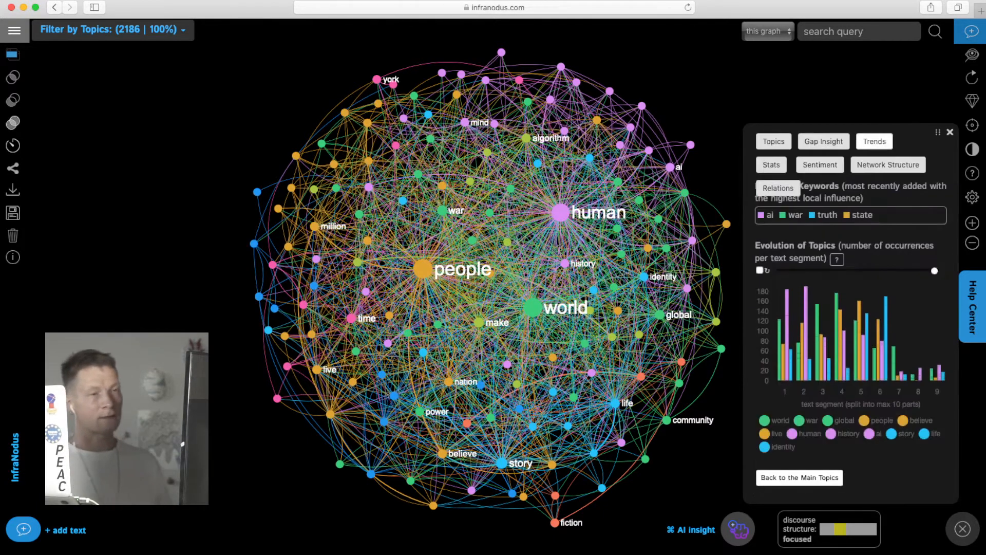
{"action": "left_click", "coordinate": [770, 189]}
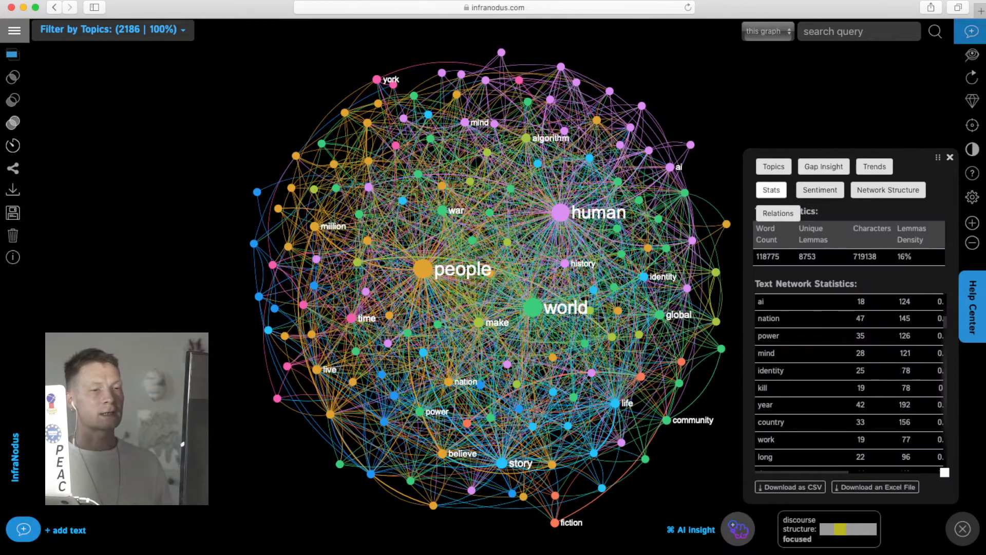
{"action": "scroll", "scroll_direction": "down", "scroll_amount": 3}
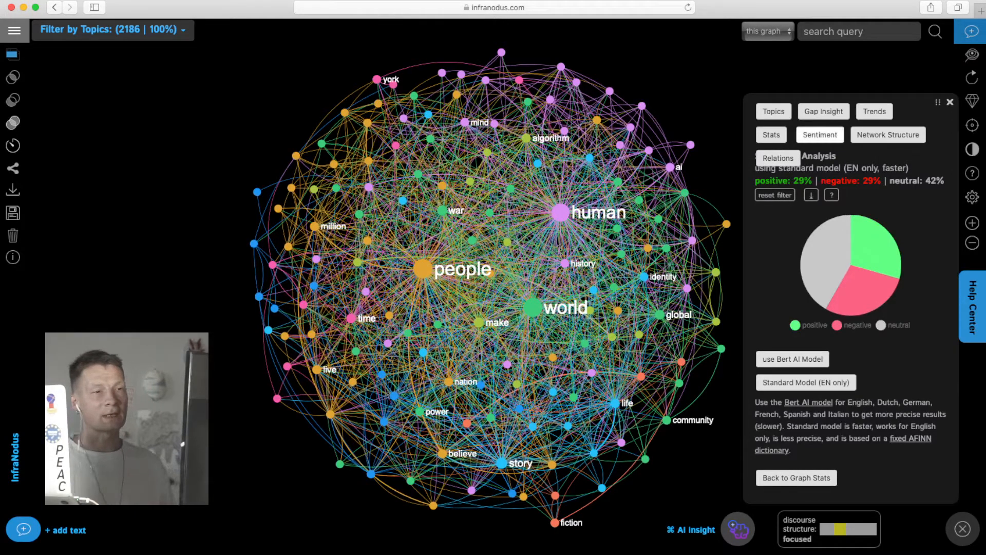
{"action": "left_click", "coordinate": [887, 135]}
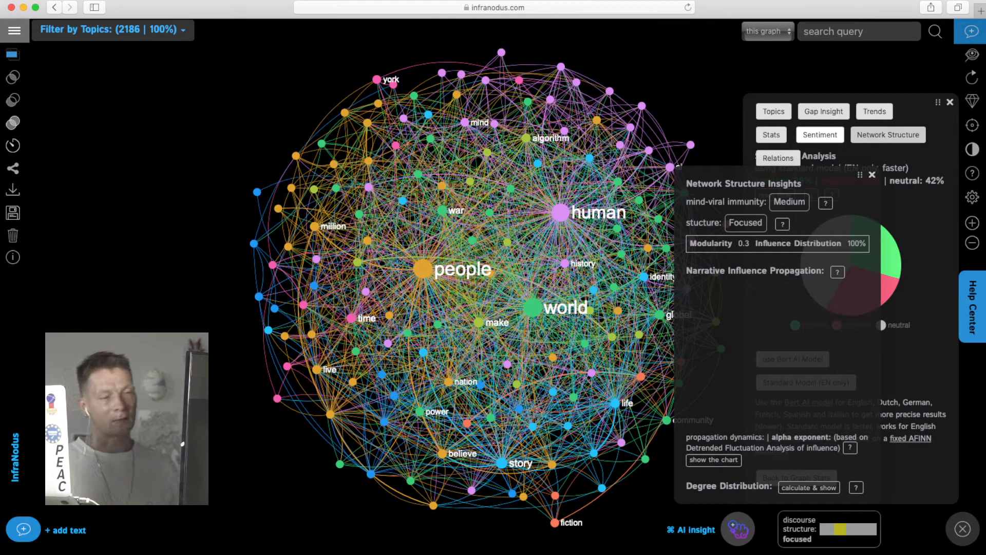
{"action": "left_click", "coordinate": [713, 459]}
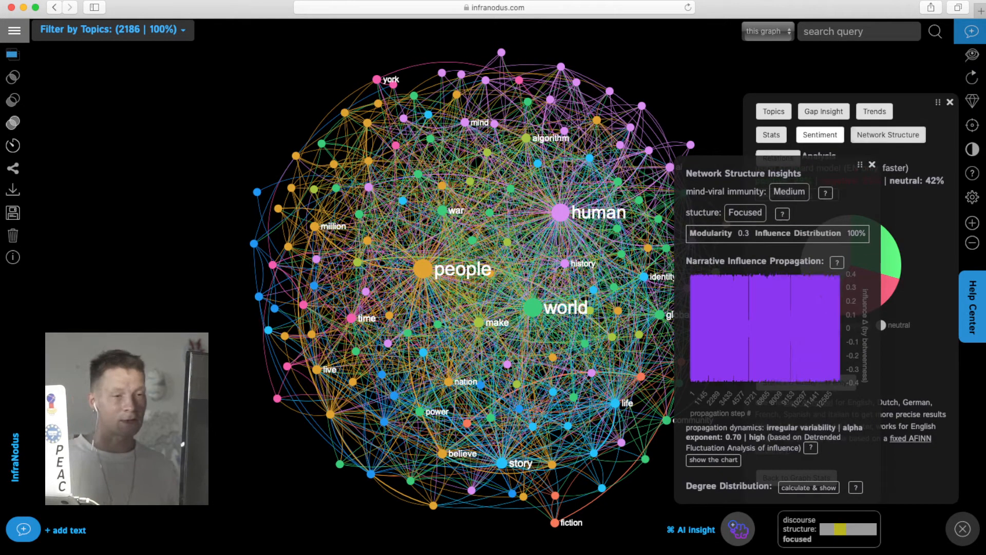
{"action": "mouse_move", "coordinate": [785, 367]}
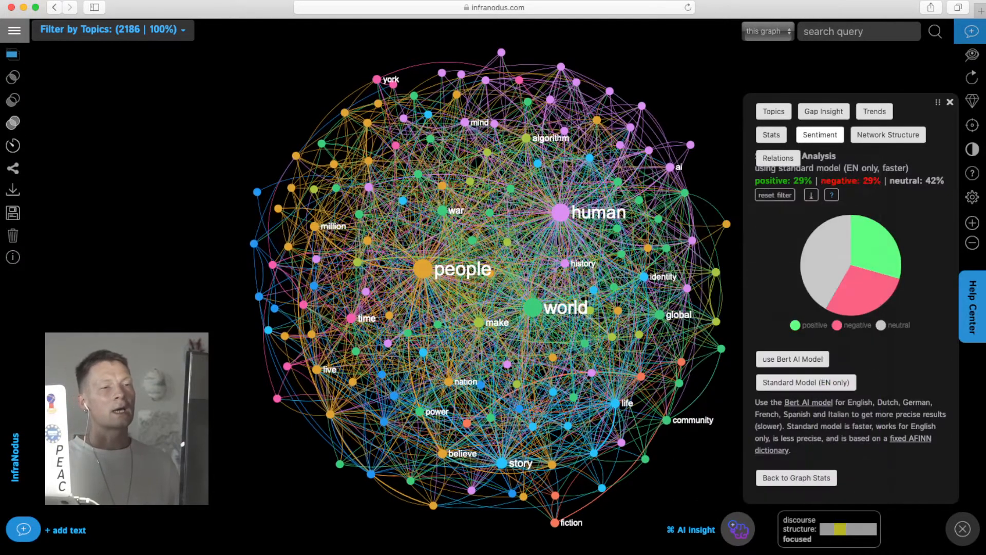
{"action": "left_click", "coordinate": [887, 134]}
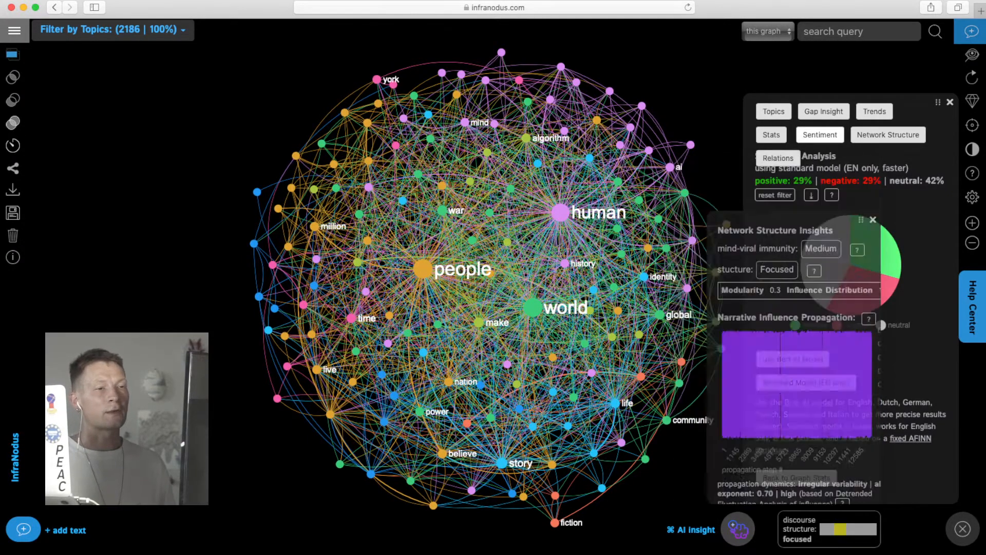
{"action": "left_click", "coordinate": [777, 237]}
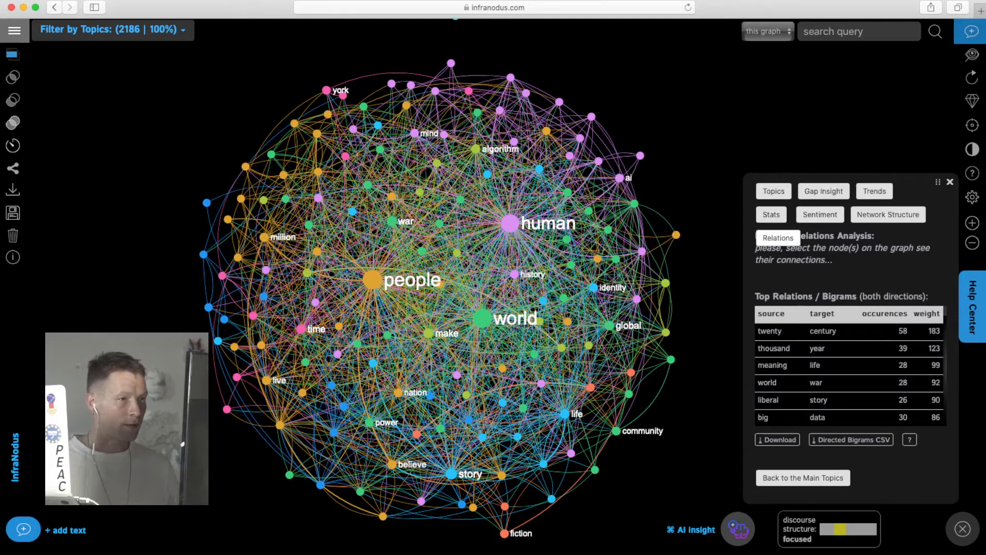
- Add the ai and ability nodes to the human selection, narrowing the graph to their shared links make and create
{"action": "left_click", "coordinate": [628, 178]}
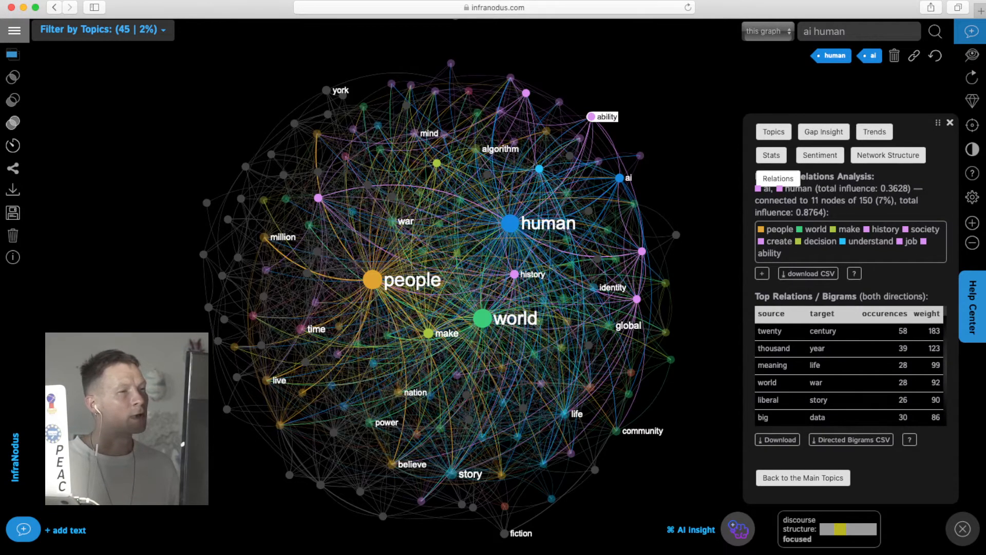
{"action": "left_click", "coordinate": [604, 117]}
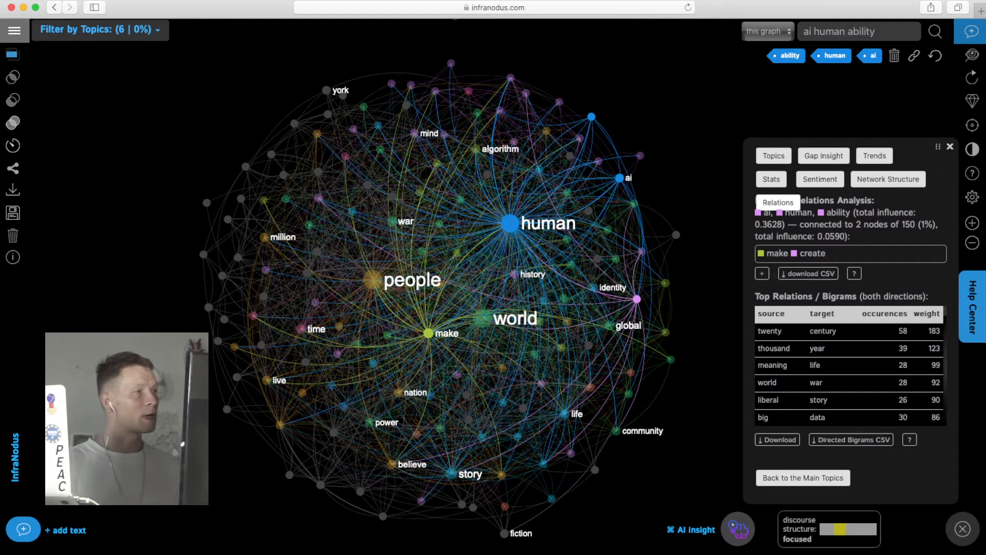
{"action": "mouse_move", "coordinate": [12, 54]}
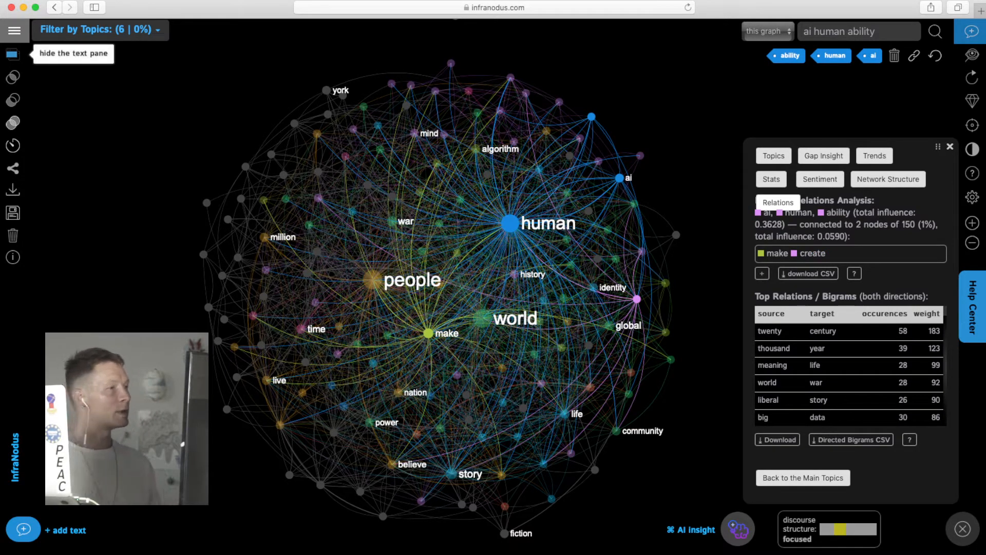
{"action": "left_click", "coordinate": [12, 54]}
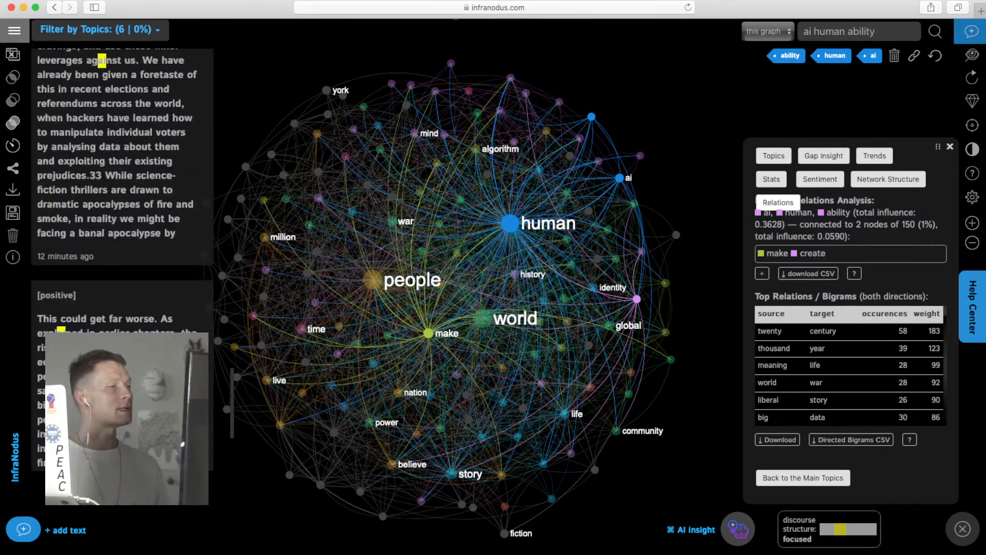
{"action": "scroll", "scroll_direction": "up", "scroll_amount": 3}
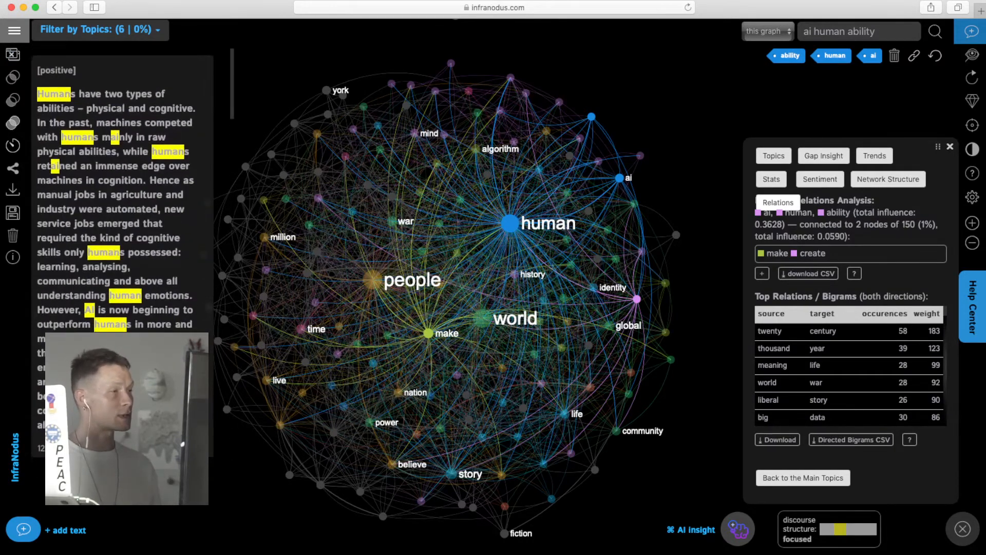
{"action": "scroll", "scroll_direction": "down", "scroll_amount": 3}
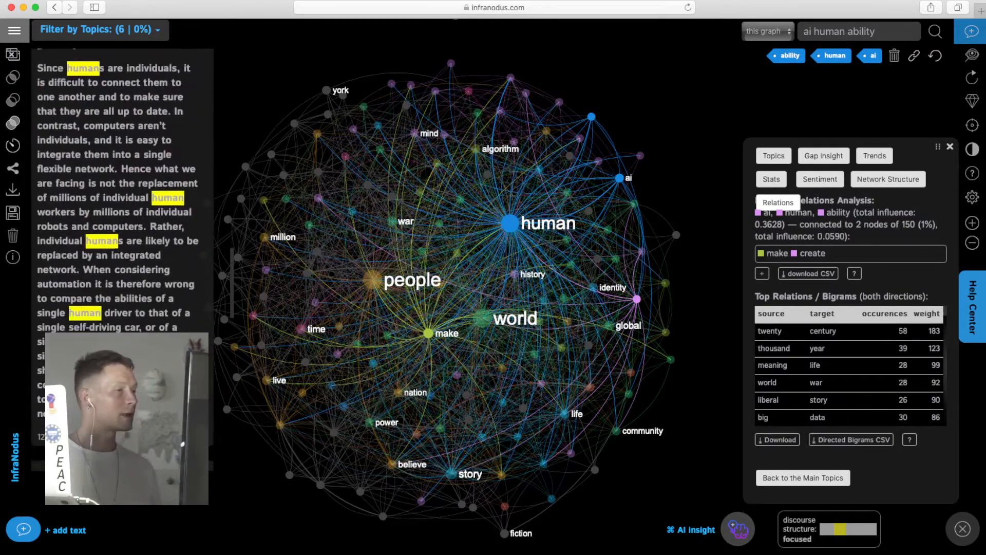
{"action": "scroll", "scroll_direction": "down", "scroll_amount": 3}
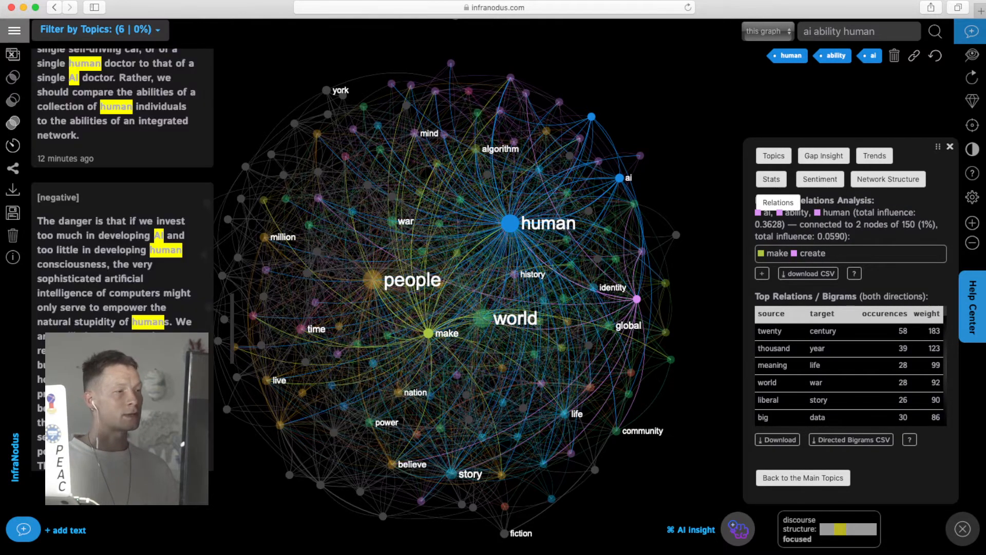
{"action": "scroll", "scroll_direction": "down", "scroll_amount": 3}
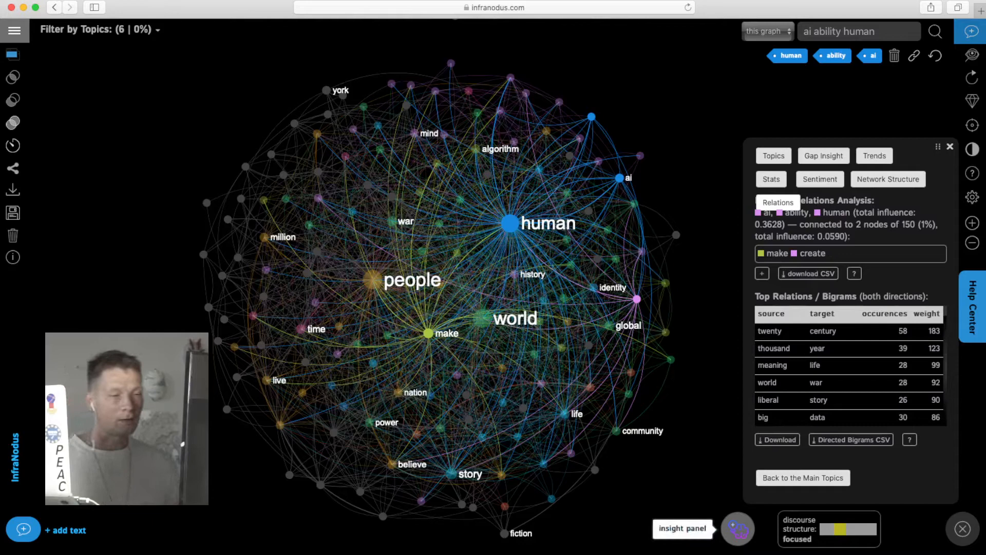
- Generate GPT-3 facts about ai, ability and human, then clear the query to restore all 2187 statements
{"action": "left_click", "coordinate": [737, 528]}
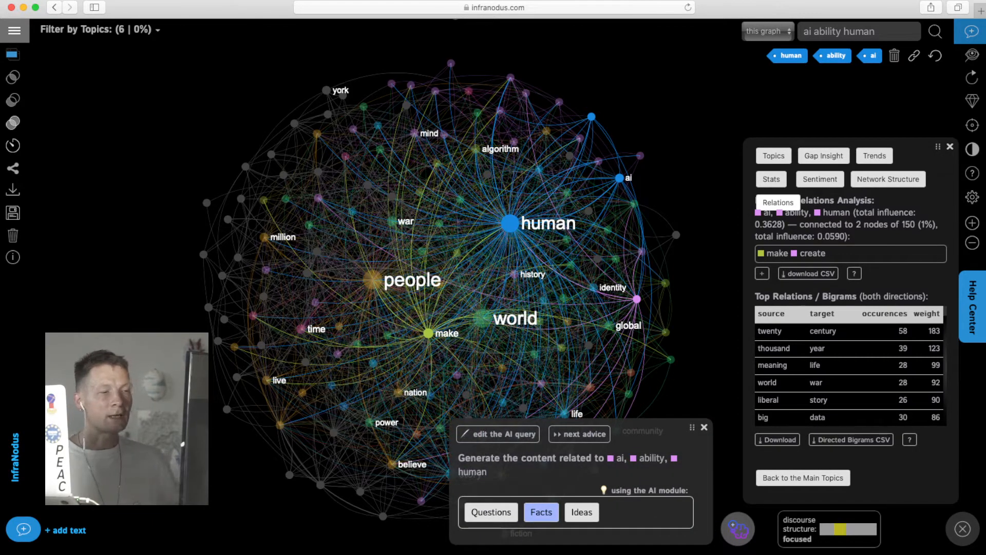
{"action": "left_click", "coordinate": [540, 512]}
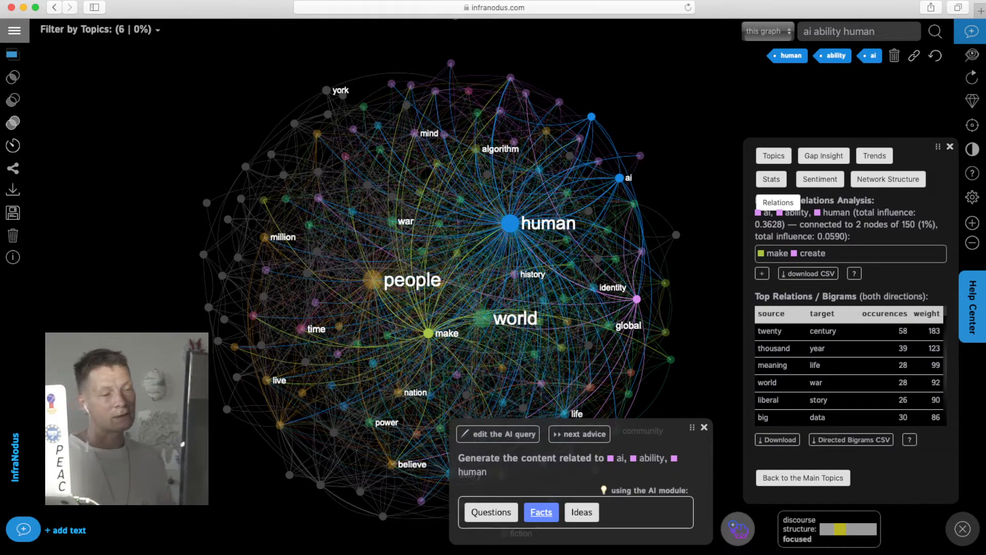
{"action": "left_click", "coordinate": [540, 512]}
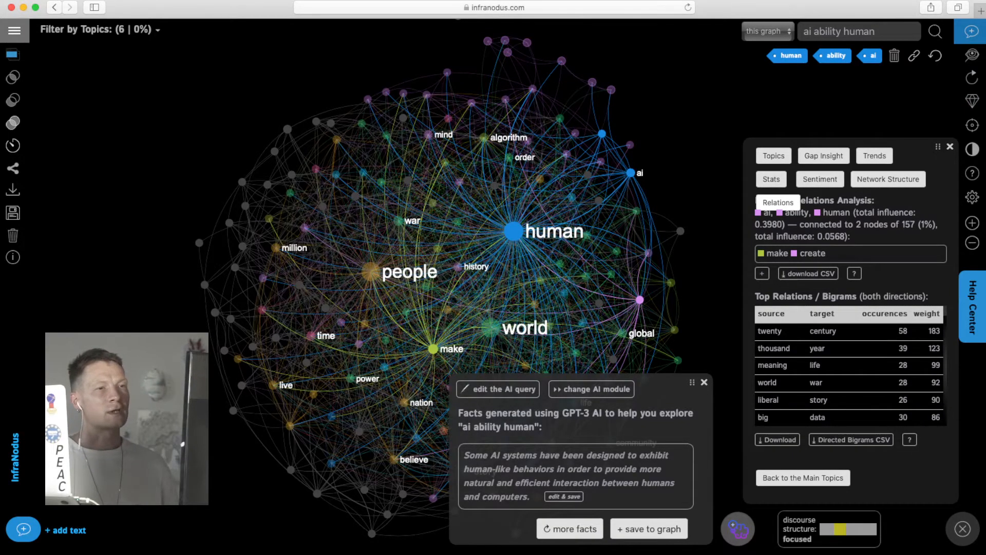
{"action": "left_click", "coordinate": [702, 383]}
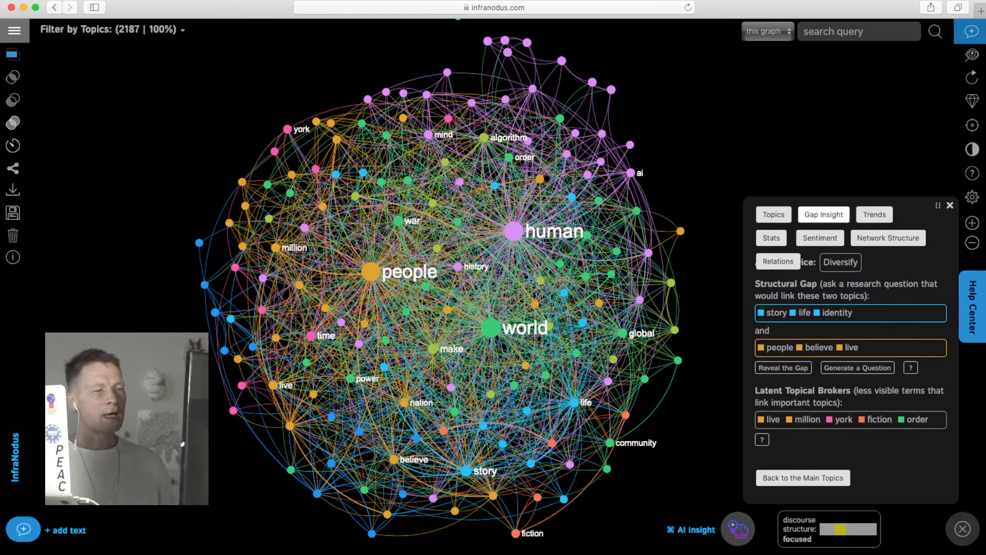
{"action": "mouse_move", "coordinate": [782, 368]}
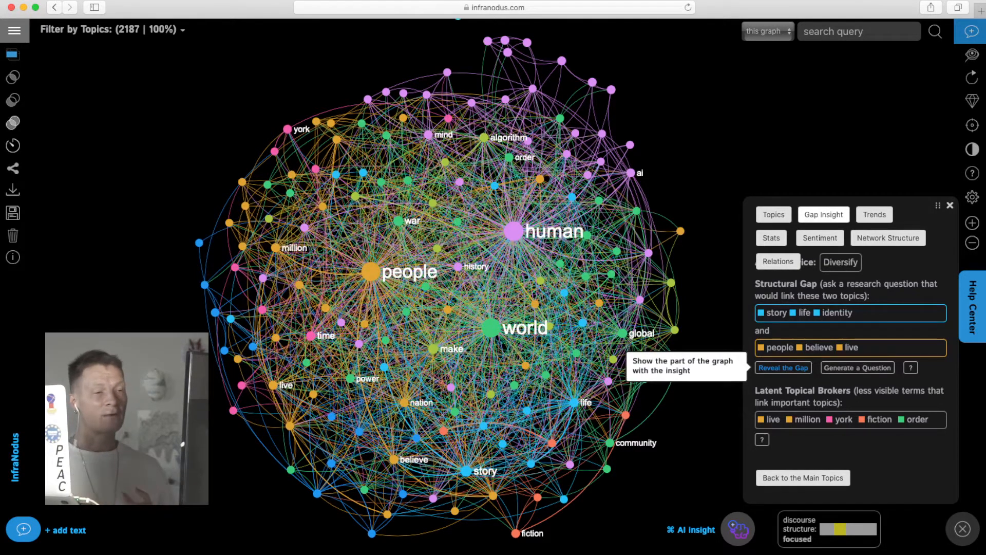
- Reveal the gap between the story, life, identity and people, believe, live clusters and bring up its AI prompt
{"action": "left_click", "coordinate": [783, 368]}
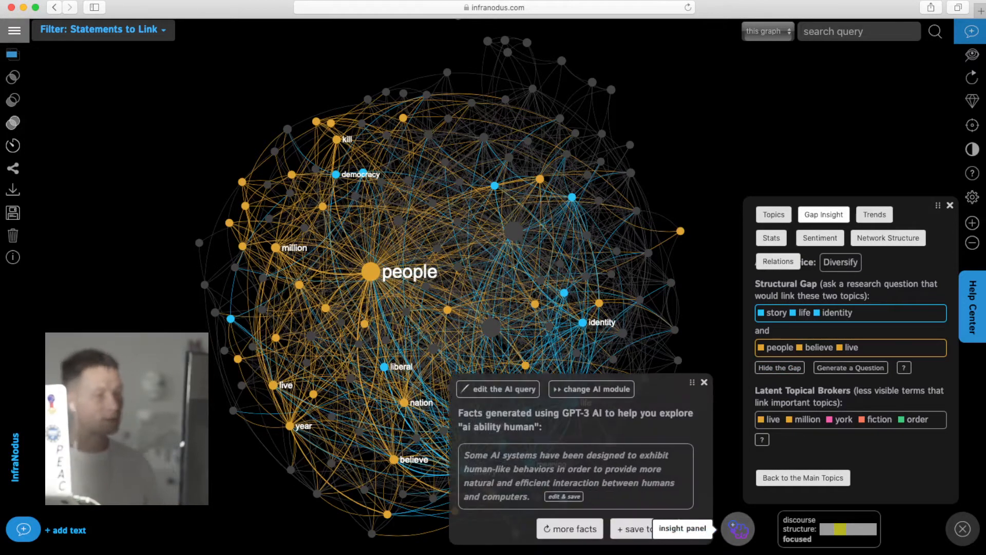
{"action": "left_click", "coordinate": [569, 528]}
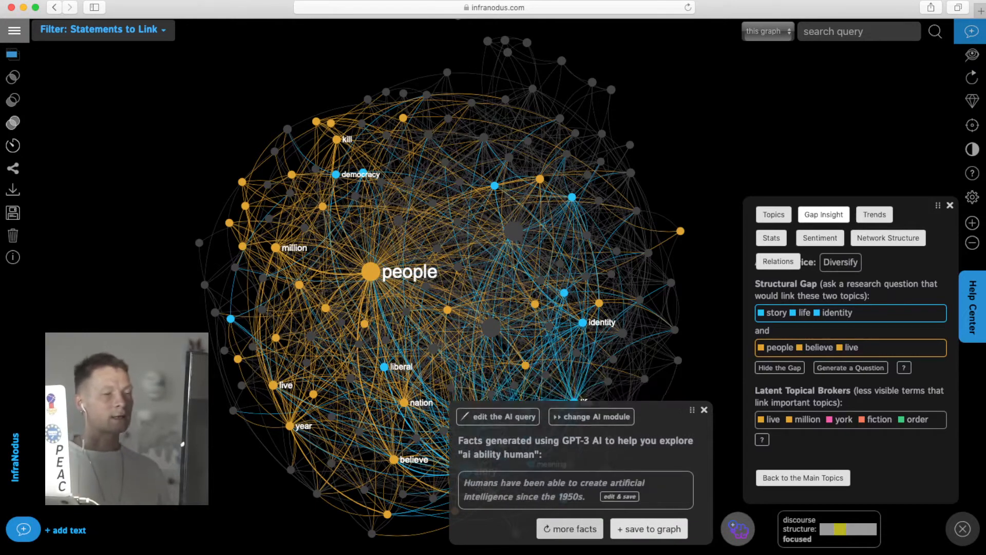
{"action": "left_click", "coordinate": [568, 528]}
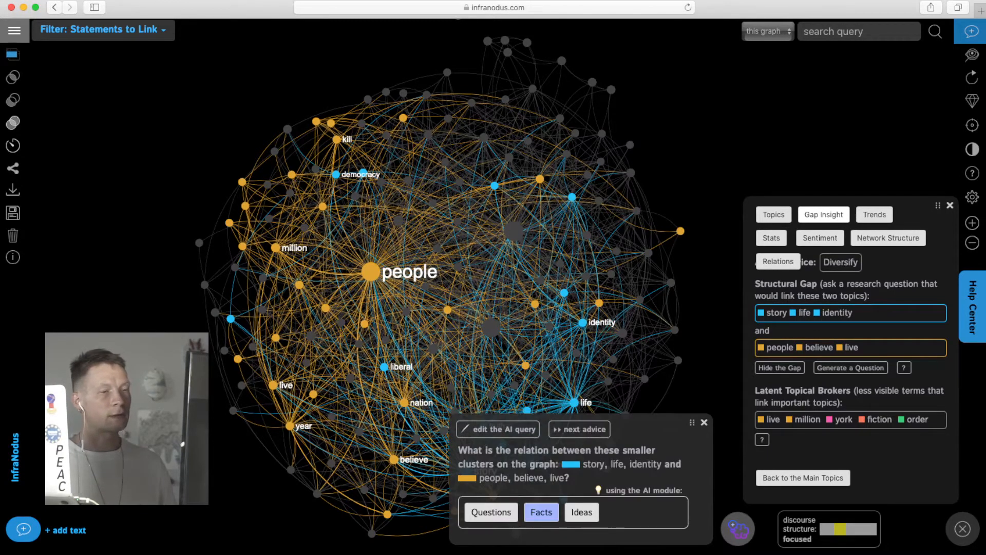
- Generate AI facts bridging the gap clusters, save them to the graph and move to the new gap's AI query
{"action": "left_click", "coordinate": [541, 512]}
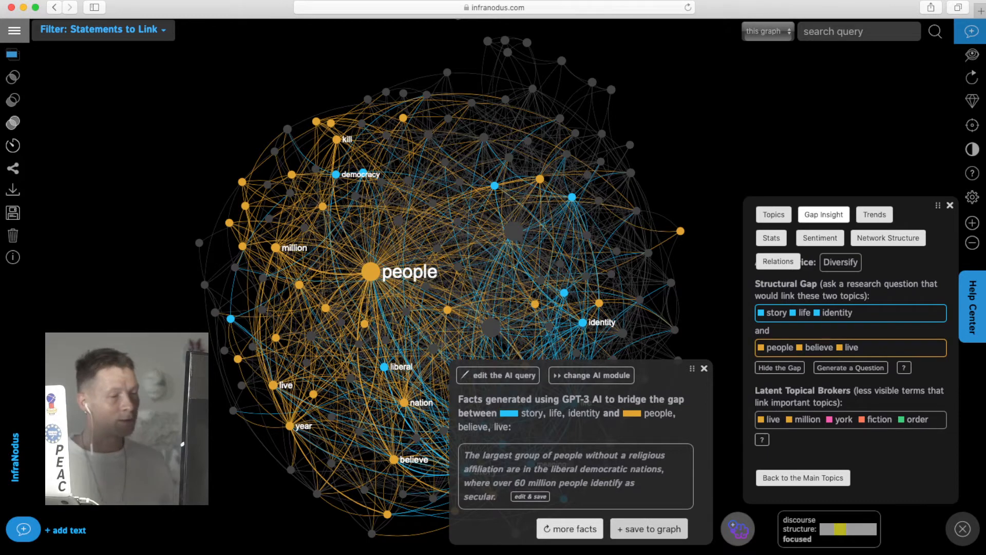
{"action": "left_click", "coordinate": [568, 528]}
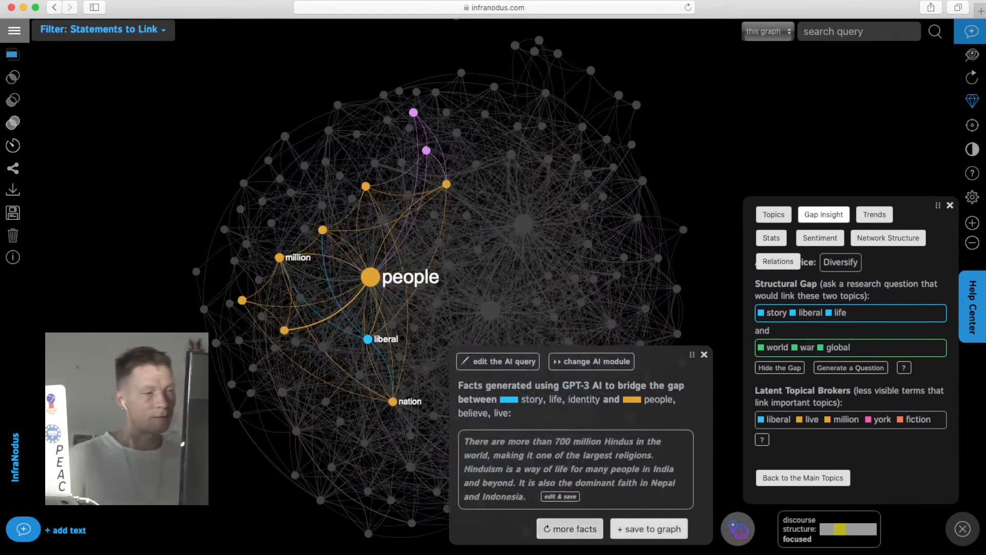
{"action": "left_click", "coordinate": [568, 527]}
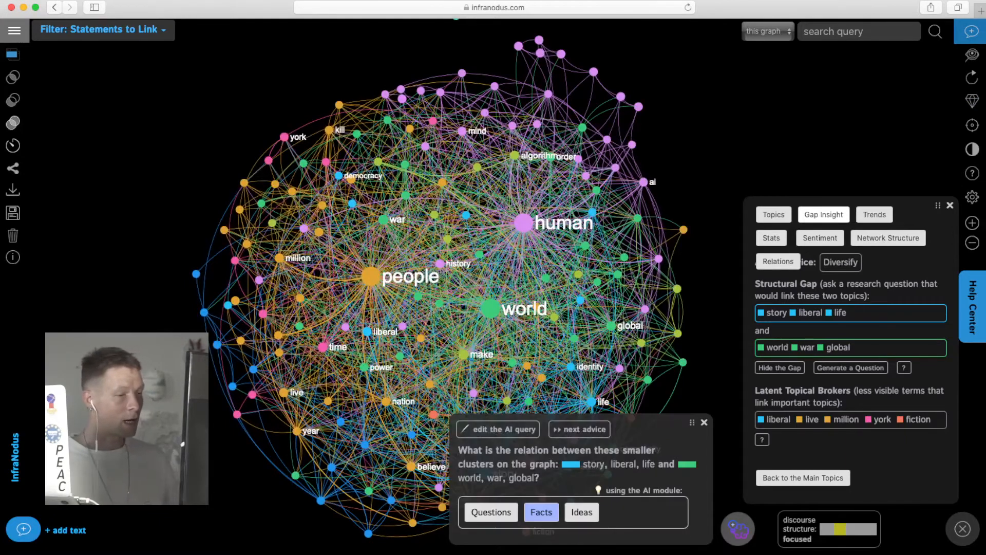
- Ask the custom question 'What are the implications of AI on human mythology?', generate facts and return to main topics
{"action": "left_click", "coordinate": [497, 429]}
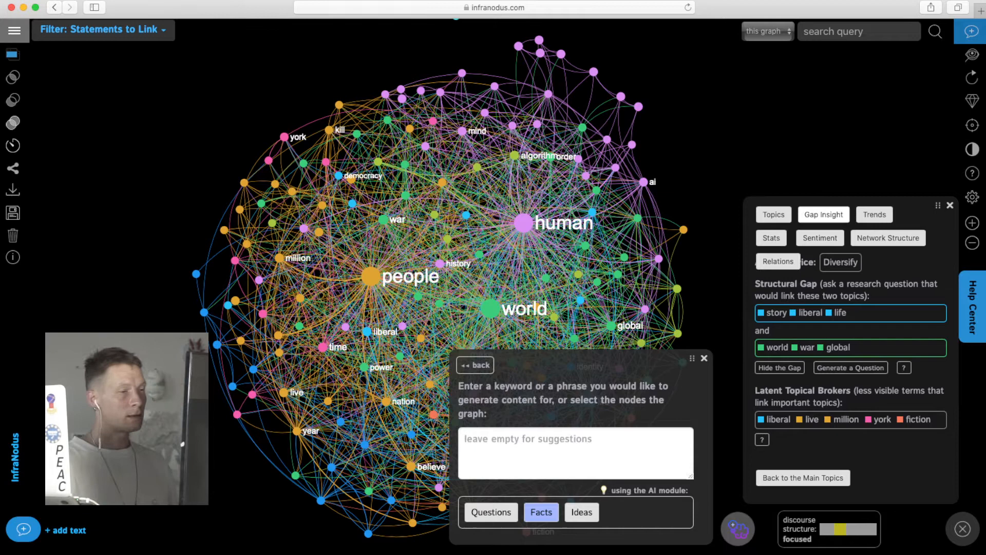
{"action": "type", "text": "What"}
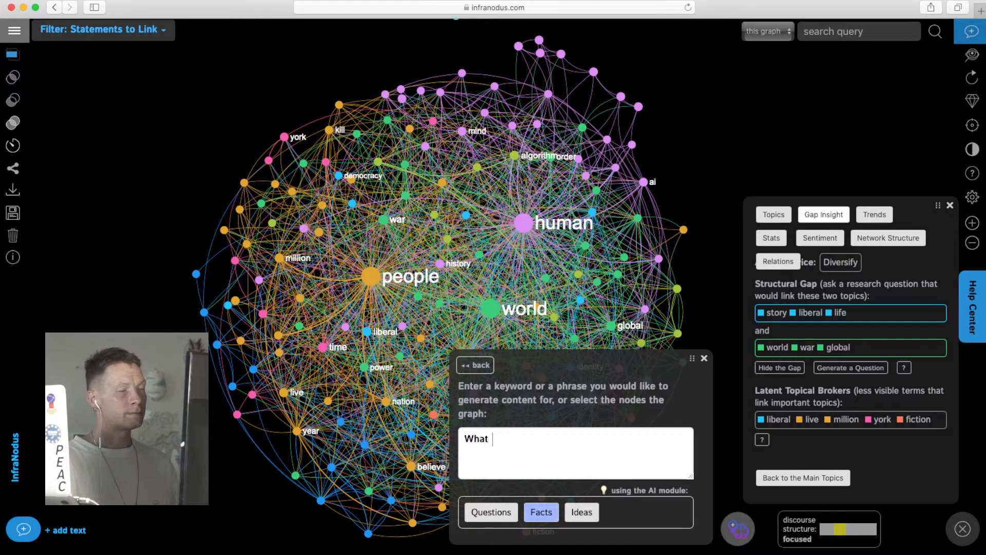
{"action": "type", "text": "are the implications"}
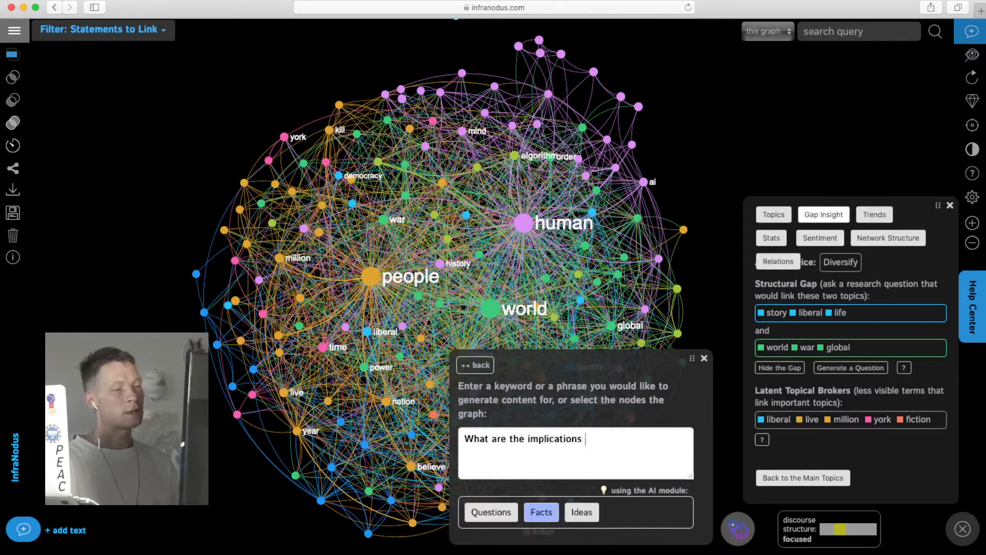
{"action": "type", "text": "of AI on hu"}
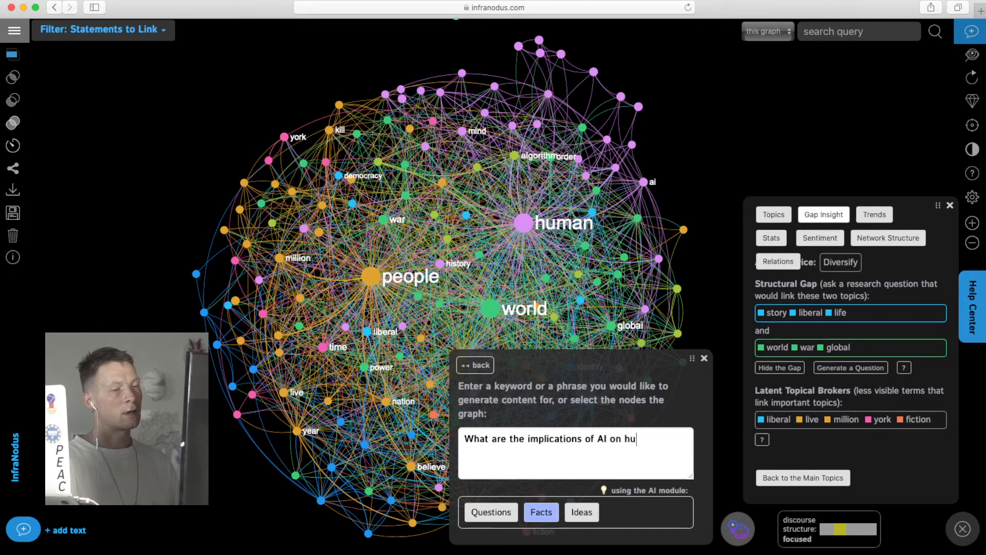
{"action": "type", "text": "man"}
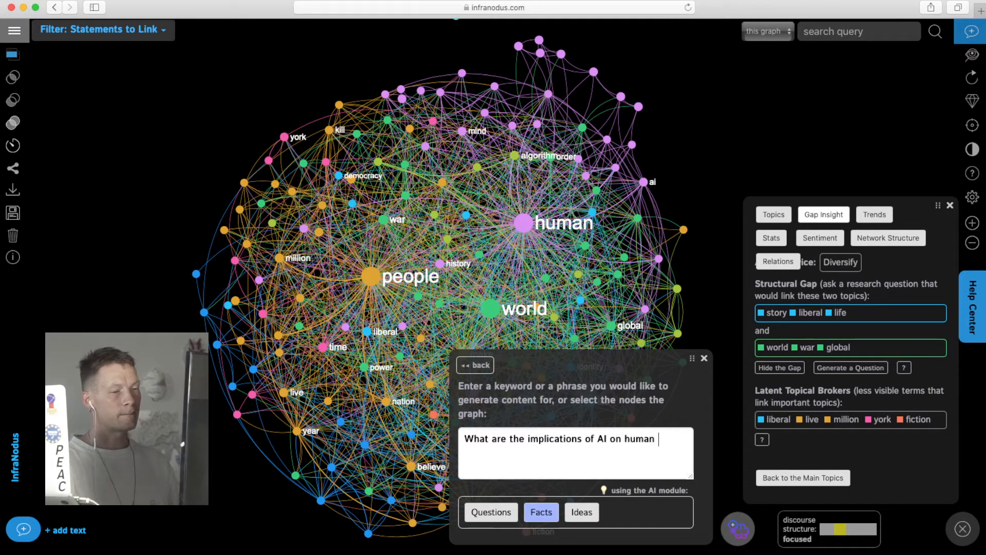
{"action": "type", "text": "mythology?"}
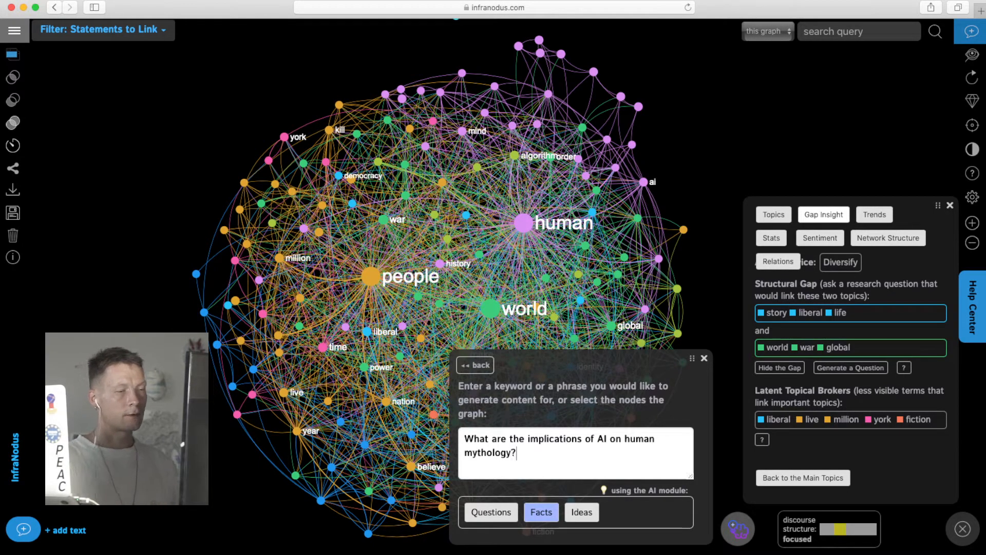
{"action": "left_click", "coordinate": [541, 511]}
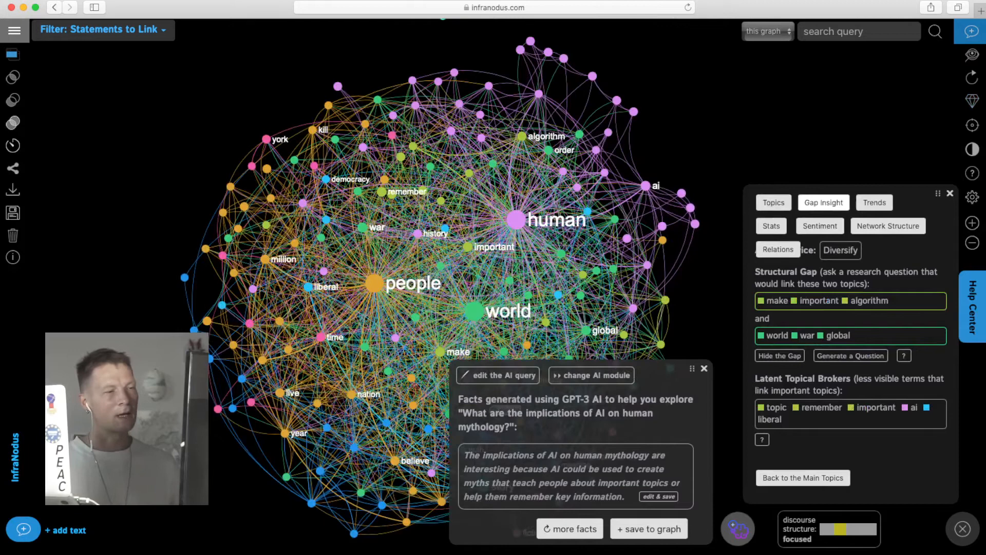
{"action": "left_click", "coordinate": [703, 369]}
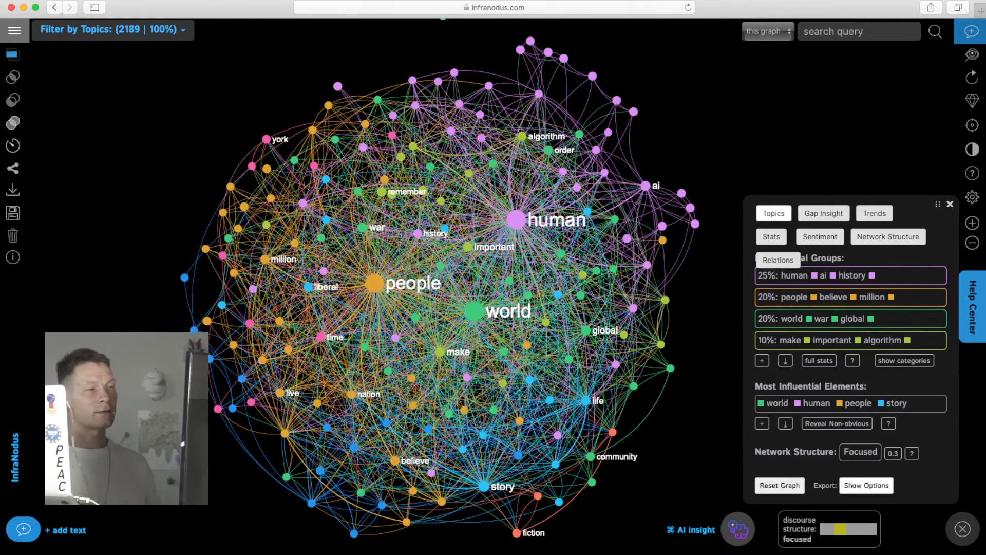
{"action": "left_click", "coordinate": [107, 30]}
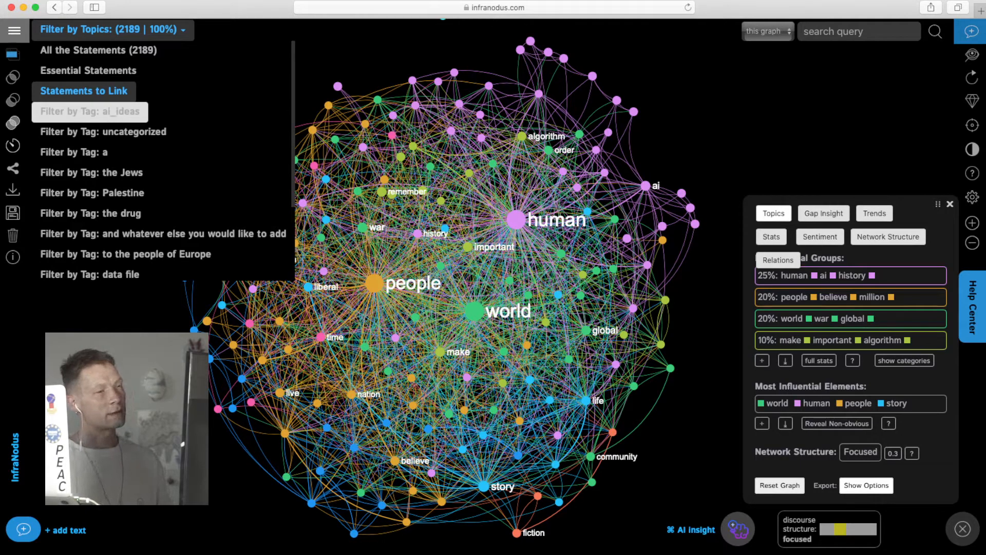
{"action": "left_click", "coordinate": [90, 111]}
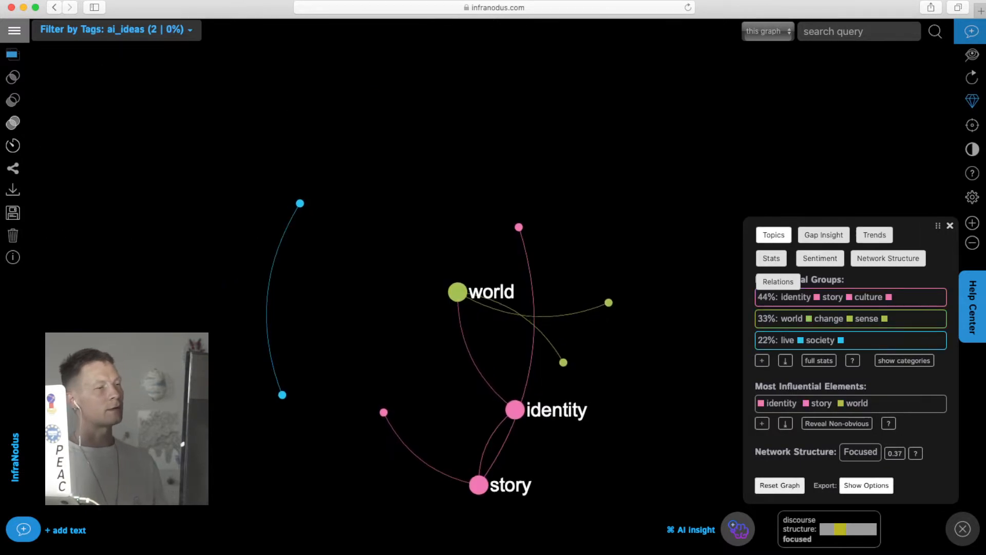
{"action": "left_click", "coordinate": [116, 30]}
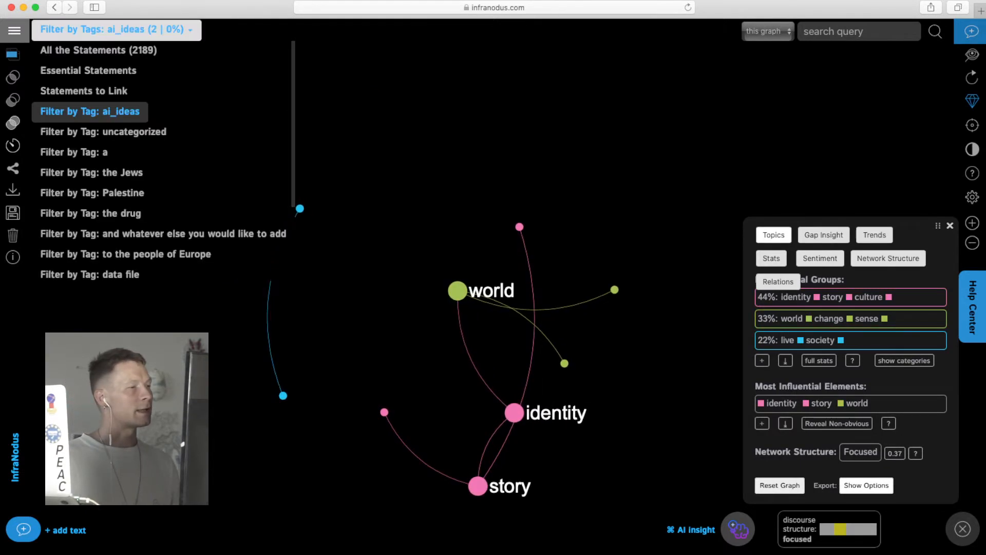
{"action": "scroll", "scroll_direction": "down", "scroll_amount": 3}
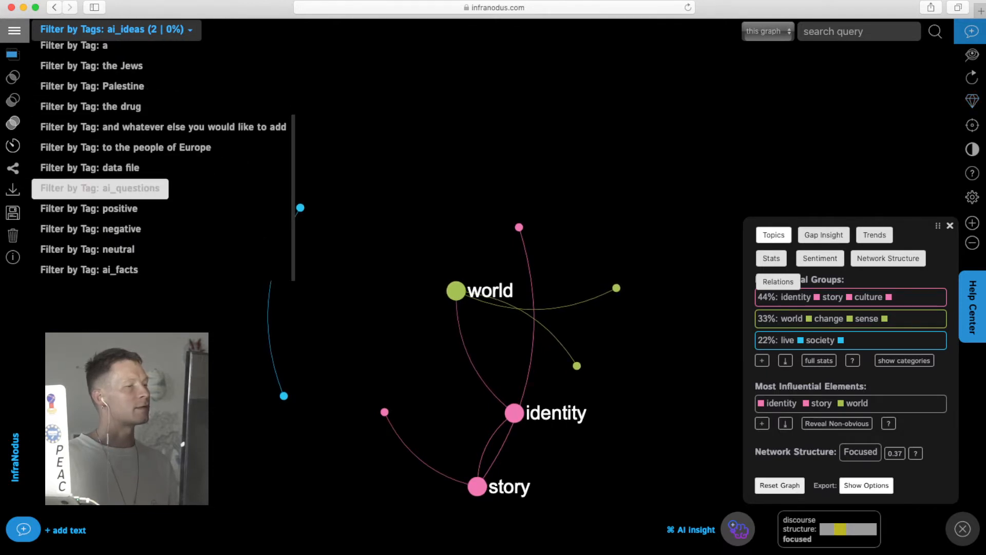
{"action": "mouse_move", "coordinate": [89, 270]}
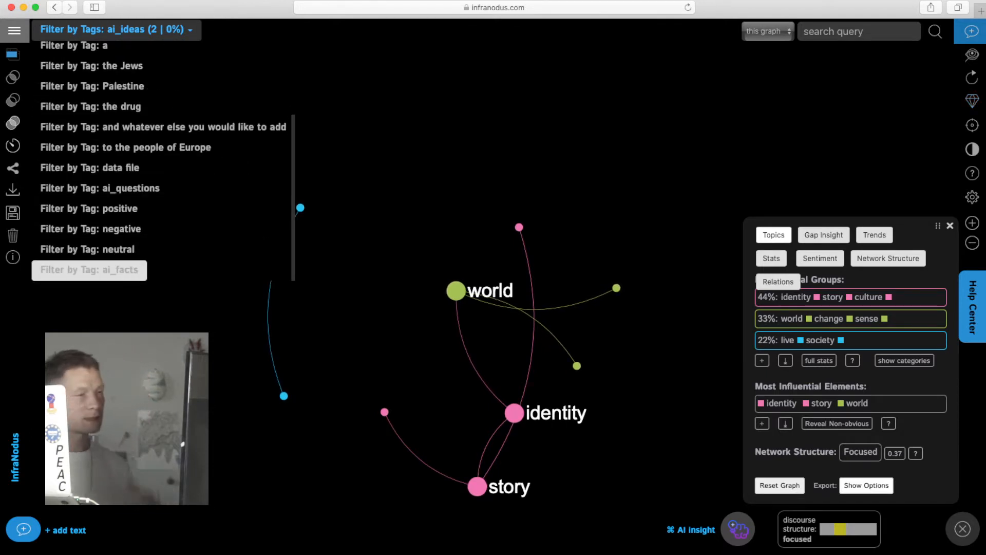
{"action": "left_click", "coordinate": [88, 269]}
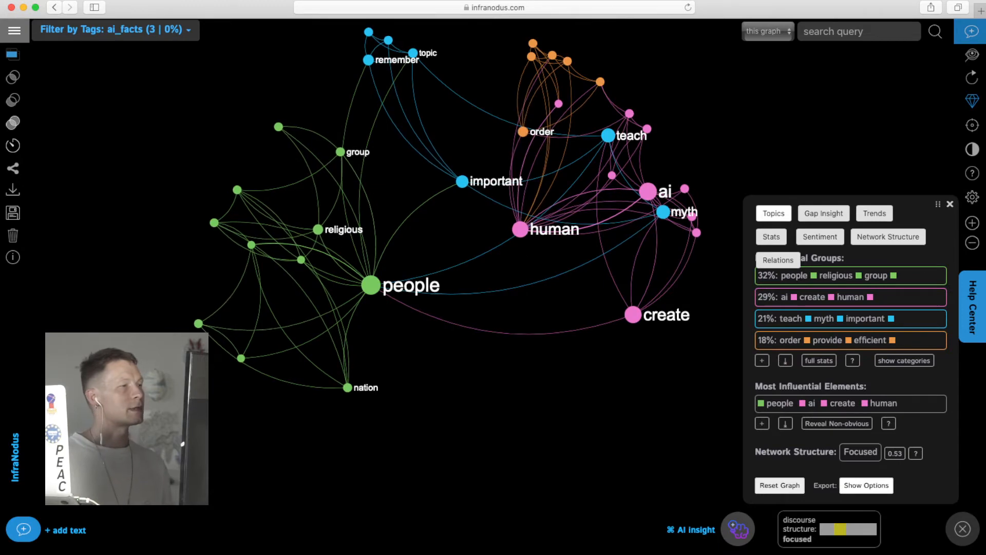
{"action": "left_click", "coordinate": [115, 30]}
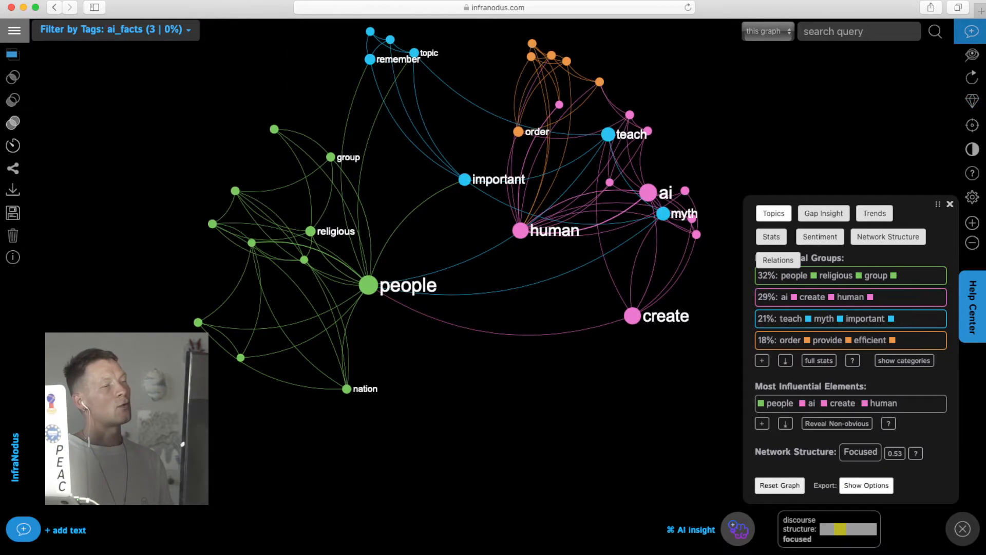
- Switch the filter from tagged statements back to All the Statements
{"action": "left_click", "coordinate": [115, 30]}
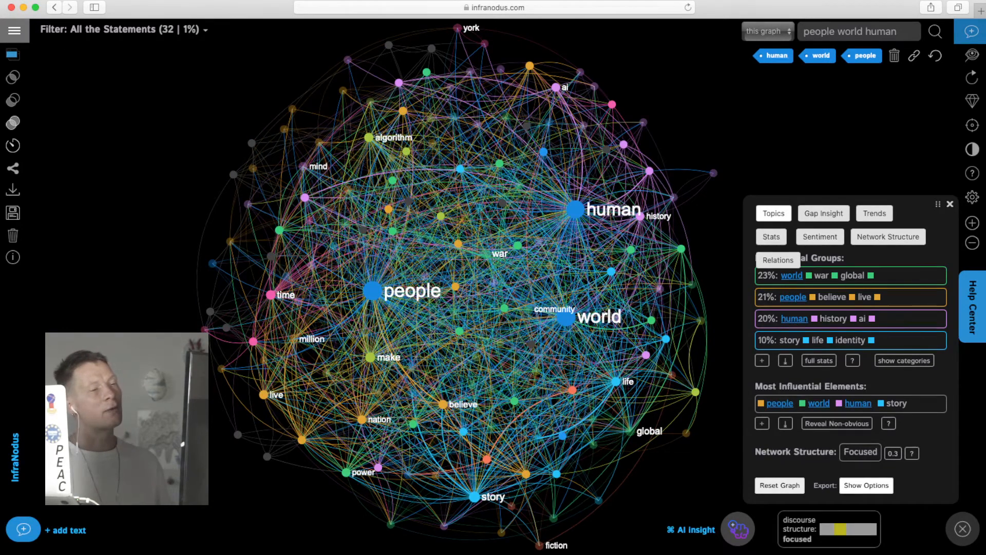
{"action": "mouse_move", "coordinate": [893, 56]}
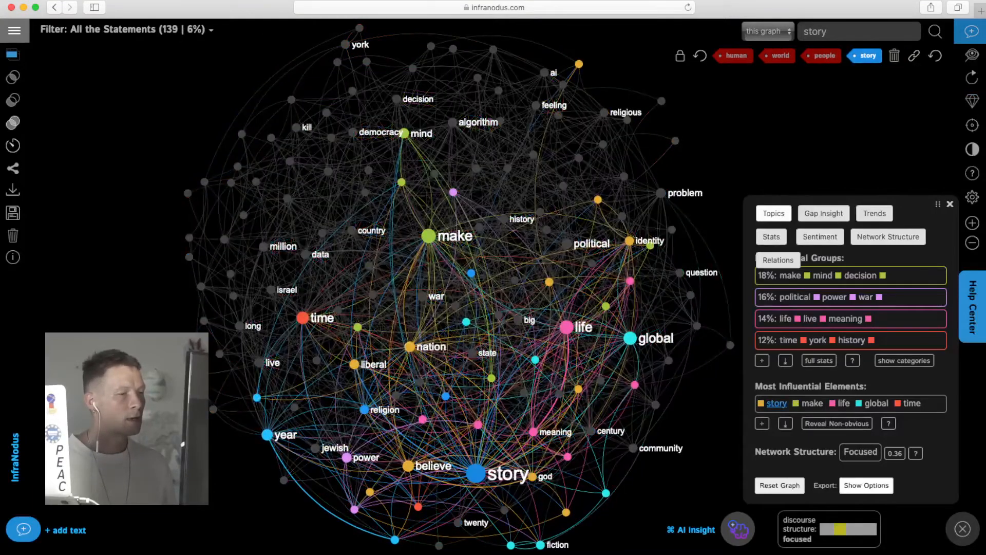
- Add nation and god to the story focus, read their statements, and save a GPT-3 generated question to the graph
{"action": "left_click", "coordinate": [430, 346]}
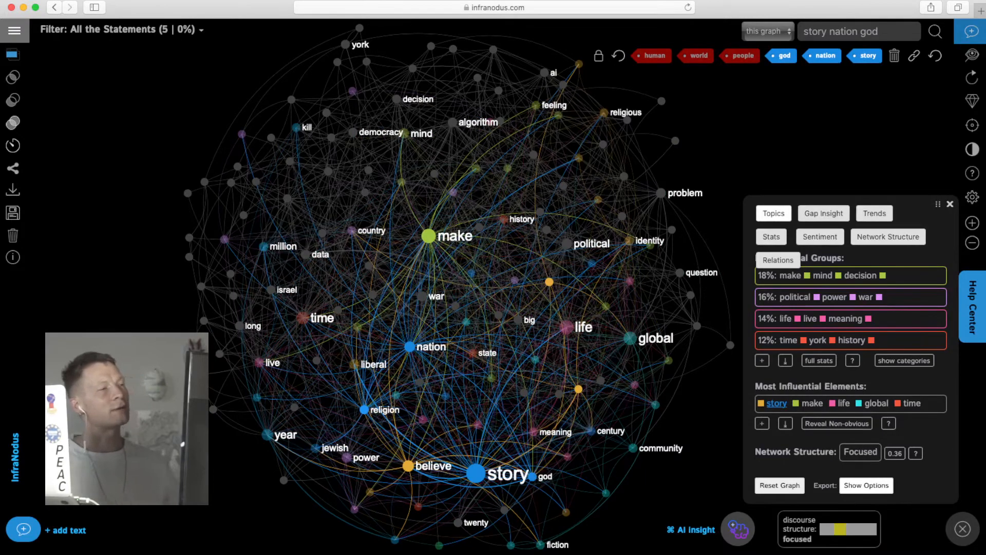
{"action": "left_click", "coordinate": [13, 54]}
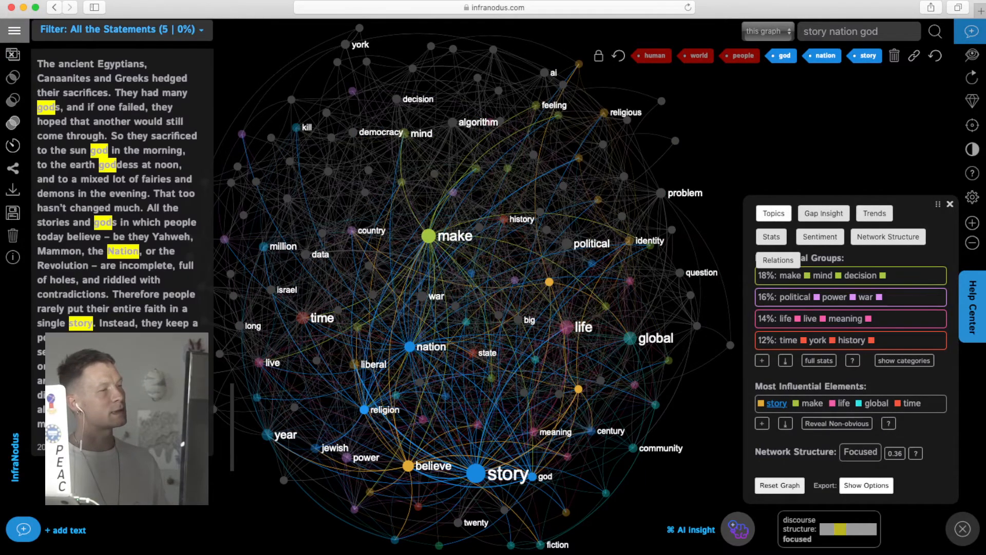
{"action": "scroll", "scroll_direction": "down", "scroll_amount": 3}
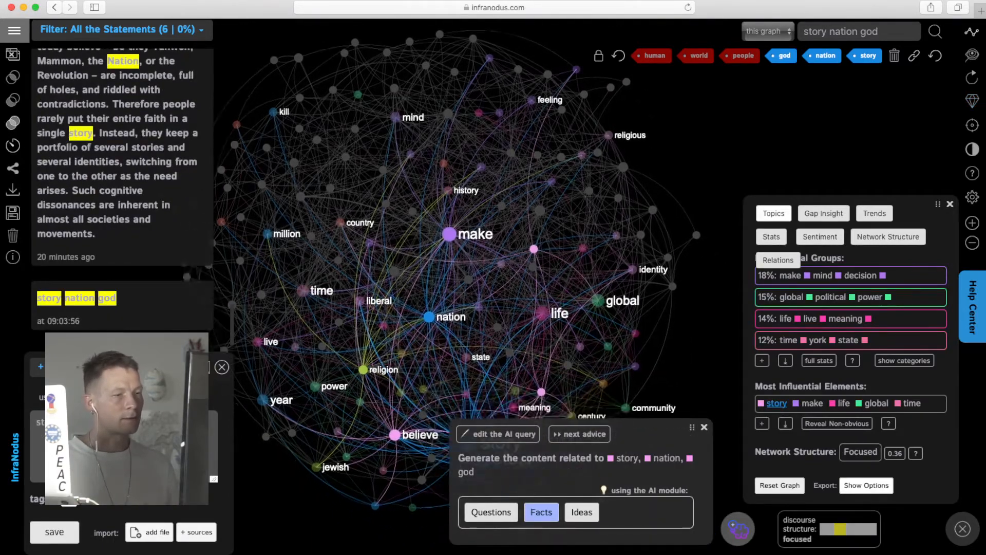
{"action": "left_click", "coordinate": [491, 512]}
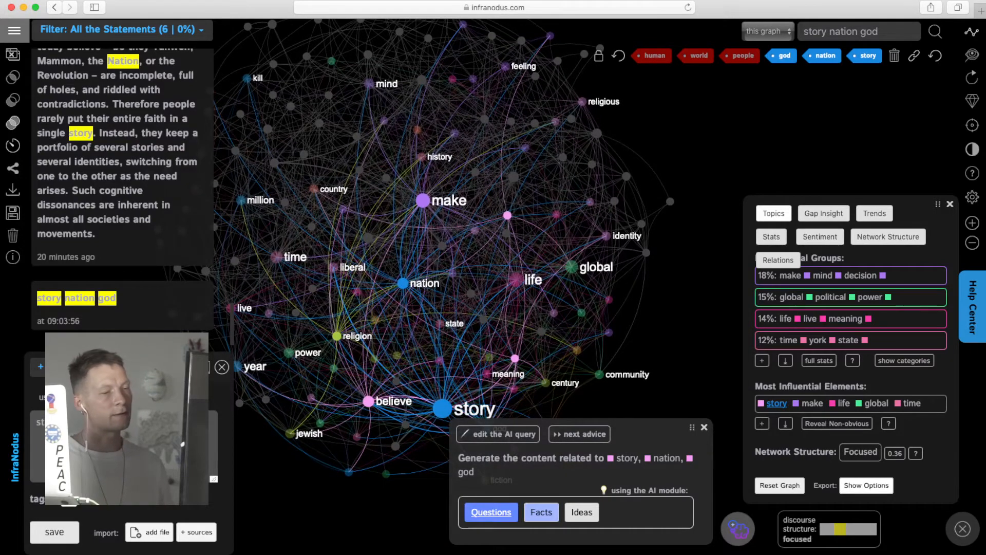
{"action": "left_click", "coordinate": [491, 511]}
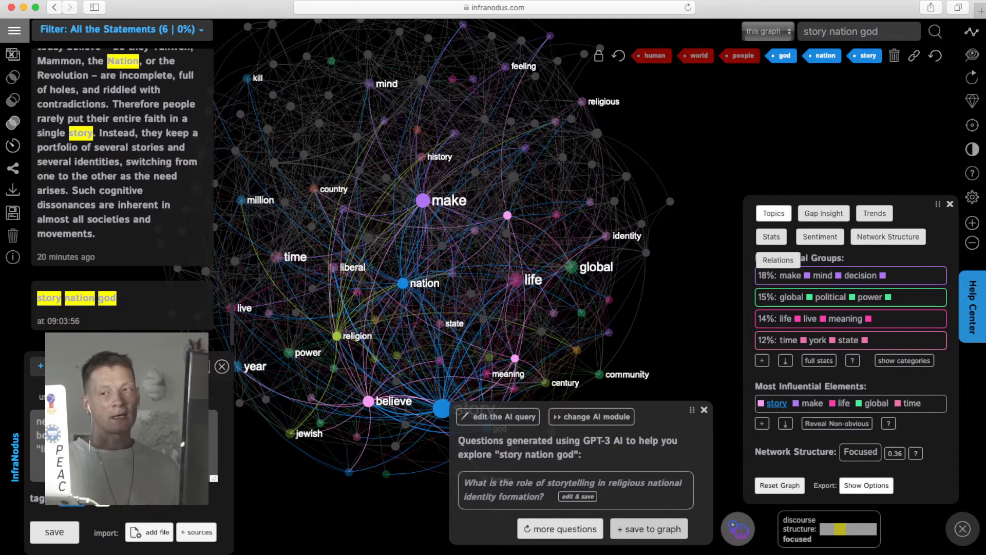
{"action": "left_click", "coordinate": [648, 528]}
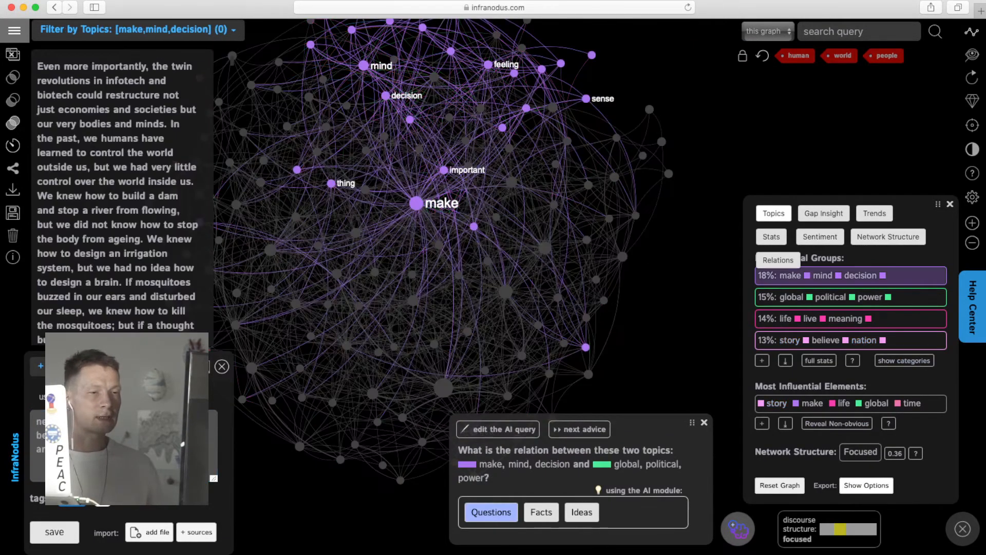
- Reset to all statements, toggle topic category names, and focus on the global, political, power topic
{"action": "left_click", "coordinate": [132, 29]}
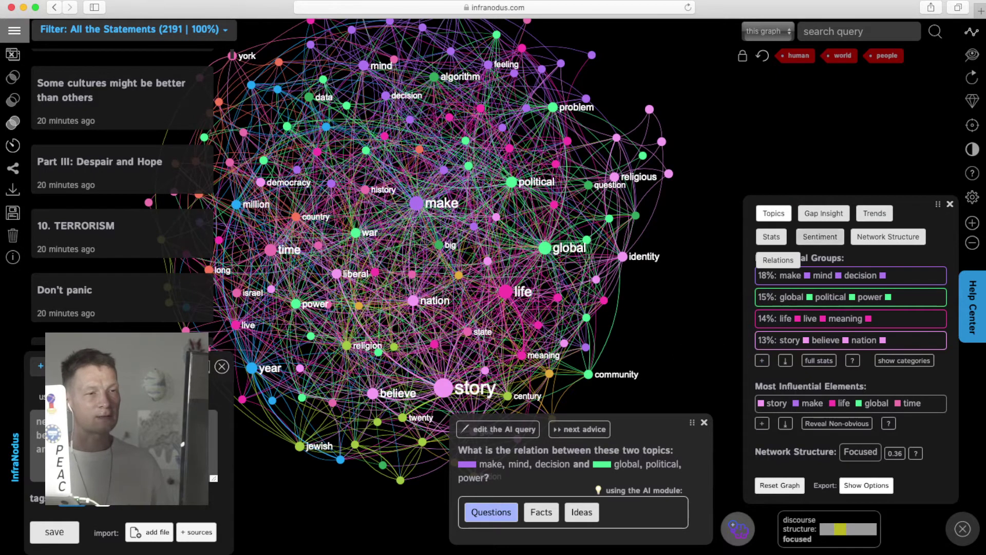
{"action": "left_click", "coordinate": [904, 361]}
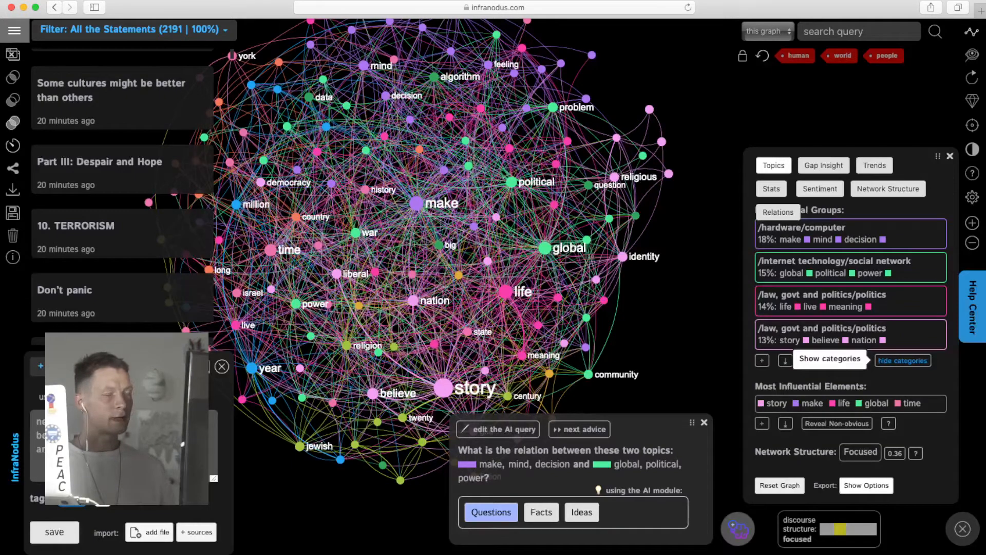
{"action": "left_click", "coordinate": [830, 359]}
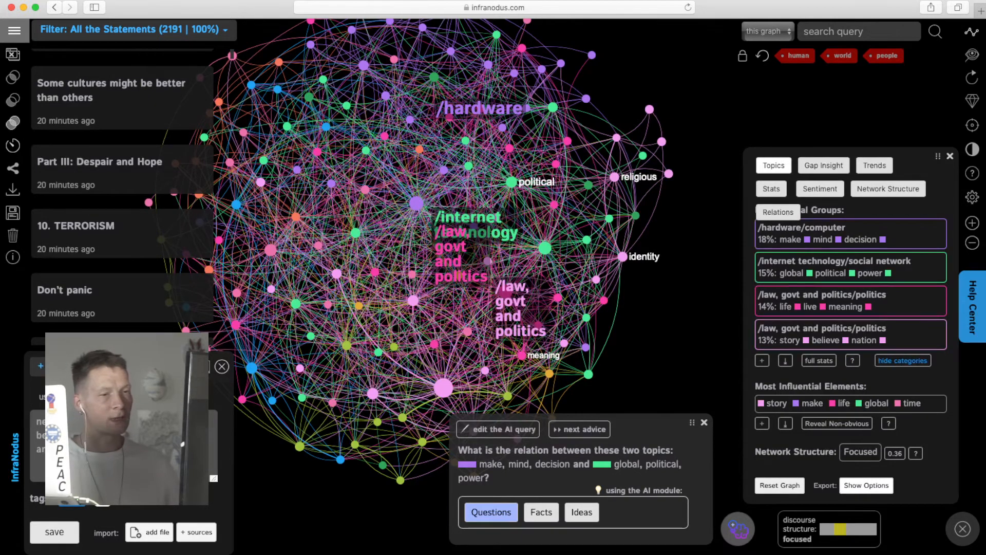
{"action": "left_click", "coordinate": [902, 359]}
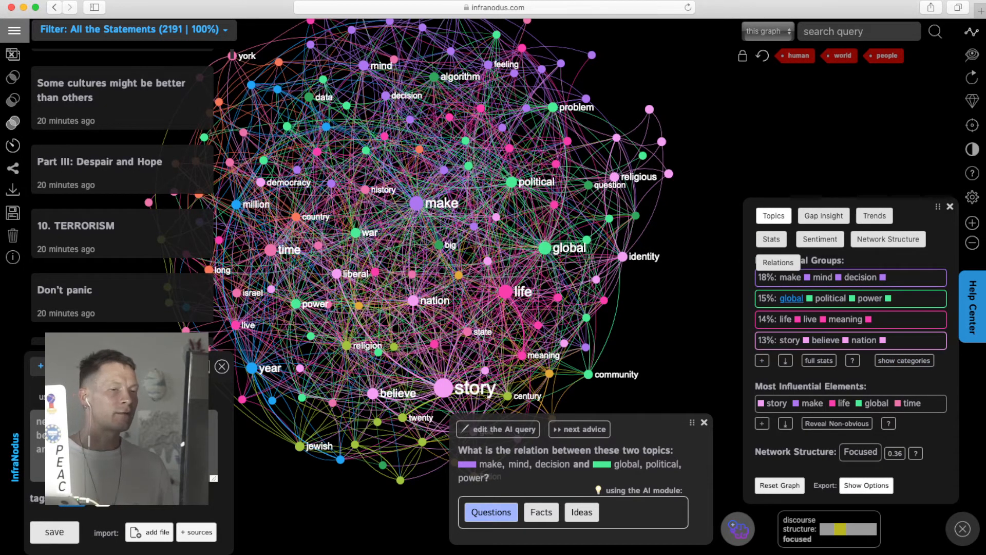
{"action": "left_click", "coordinate": [850, 297]}
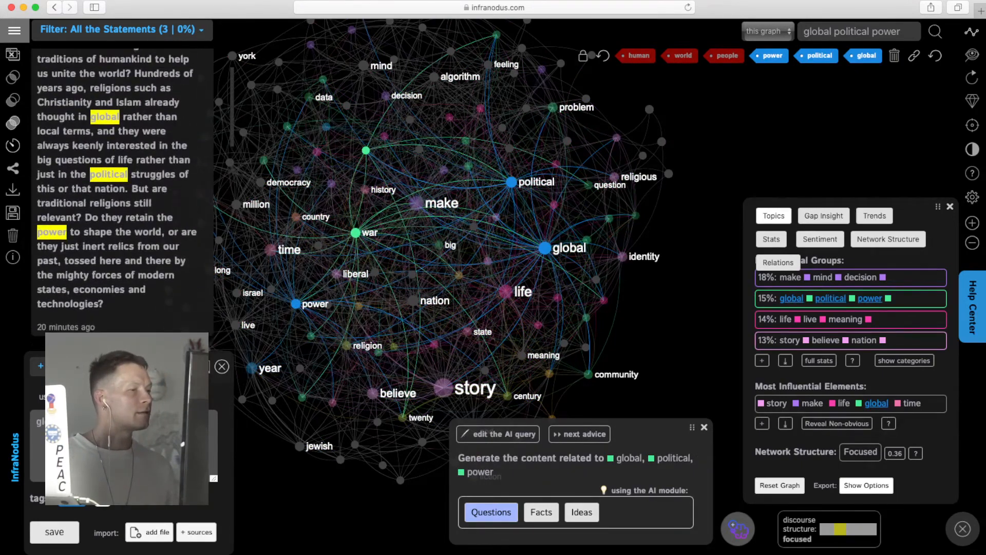
- Filter by tag to ai_ideas, try ai_facts, and settle on the ai_ideas statements only
{"action": "scroll", "scroll_direction": "down", "scroll_amount": 3}
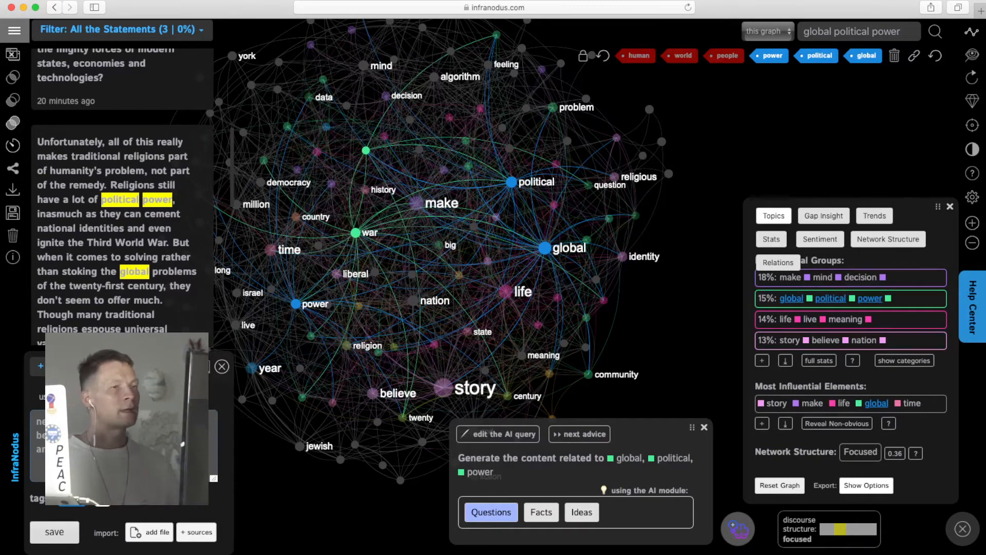
{"action": "left_click", "coordinate": [121, 30]}
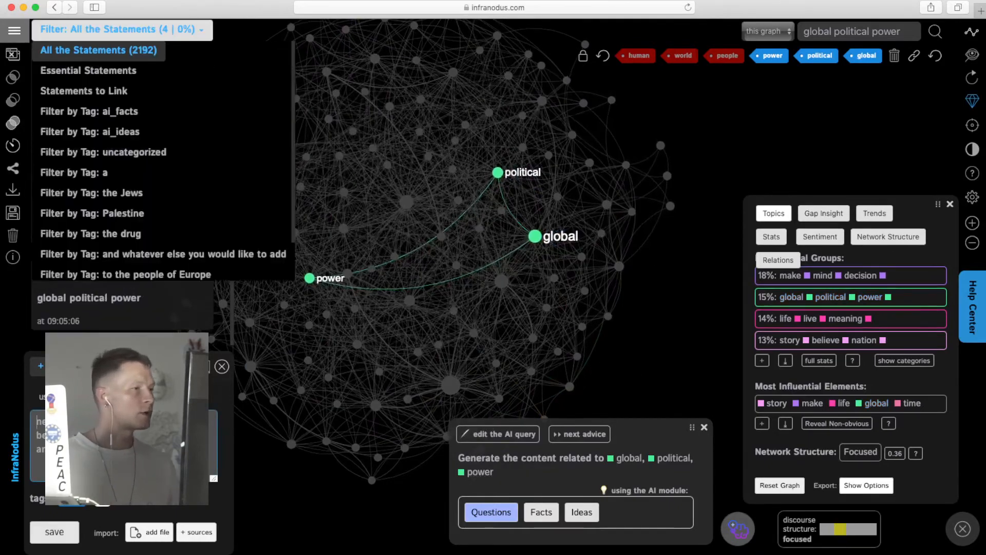
{"action": "scroll", "scroll_direction": "down", "scroll_amount": 3}
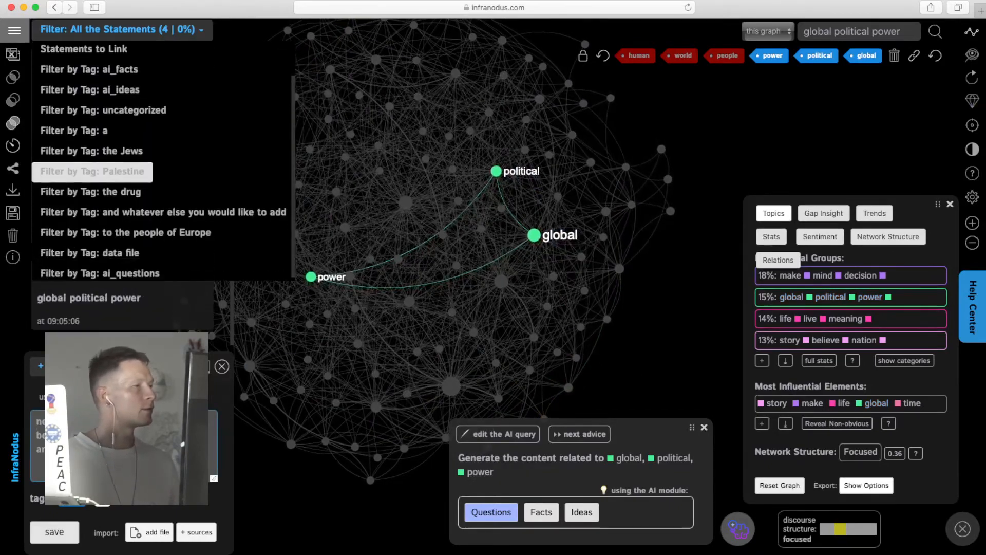
{"action": "left_click", "coordinate": [88, 297]}
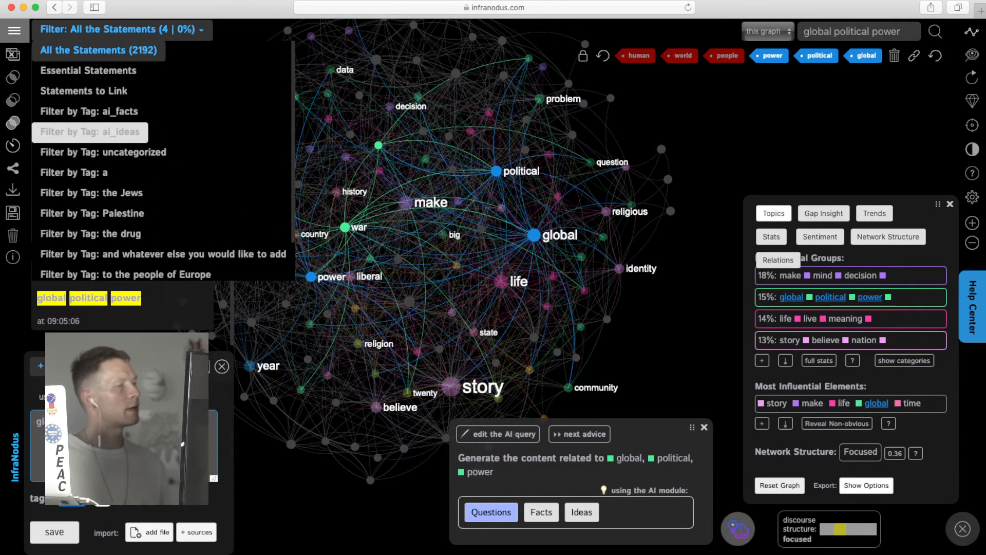
{"action": "left_click", "coordinate": [90, 133]}
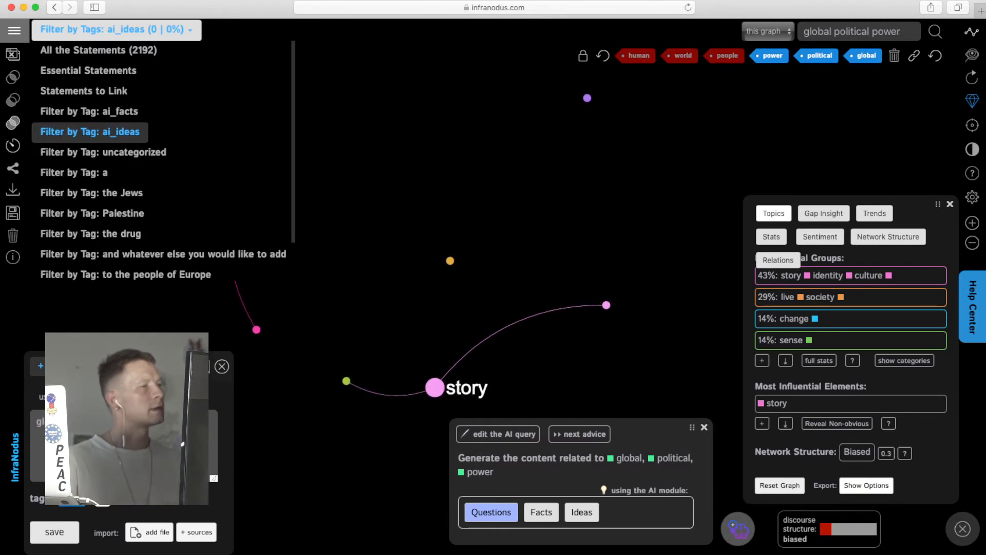
{"action": "left_click", "coordinate": [88, 111]}
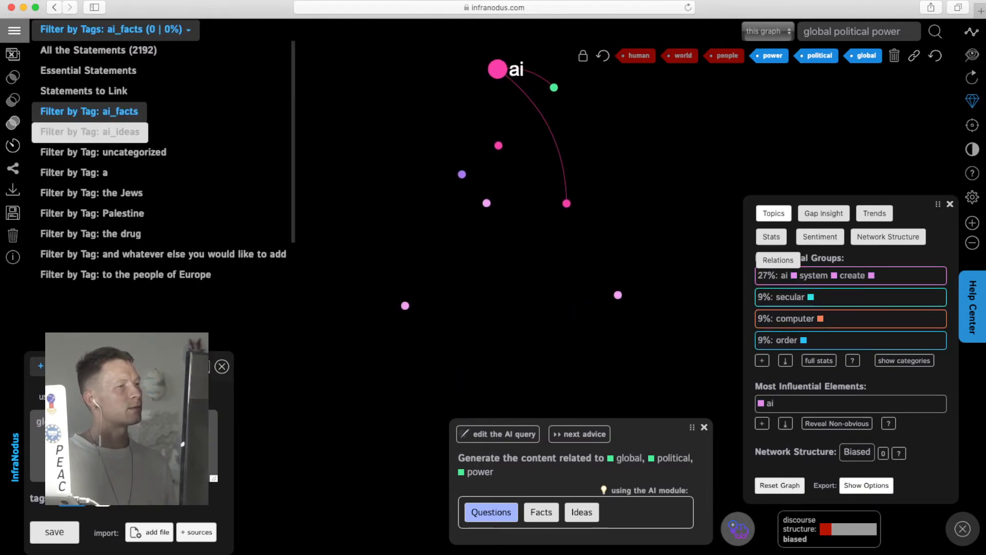
{"action": "left_click", "coordinate": [89, 133]}
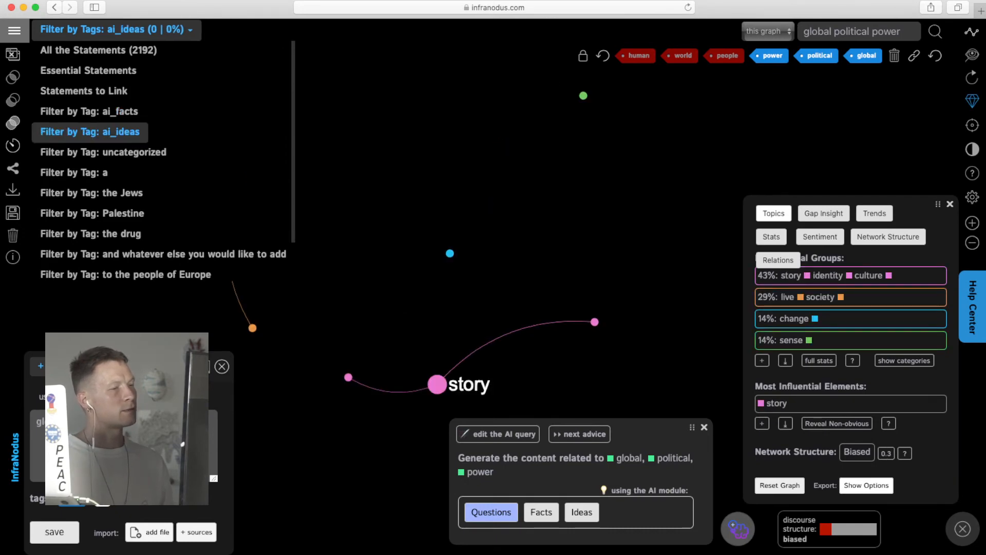
{"action": "left_click", "coordinate": [90, 132]}
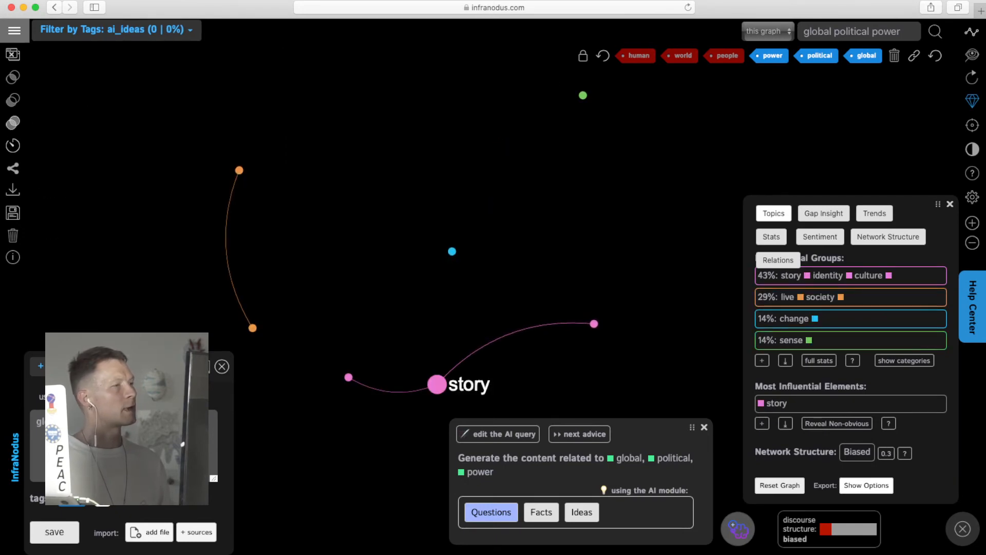